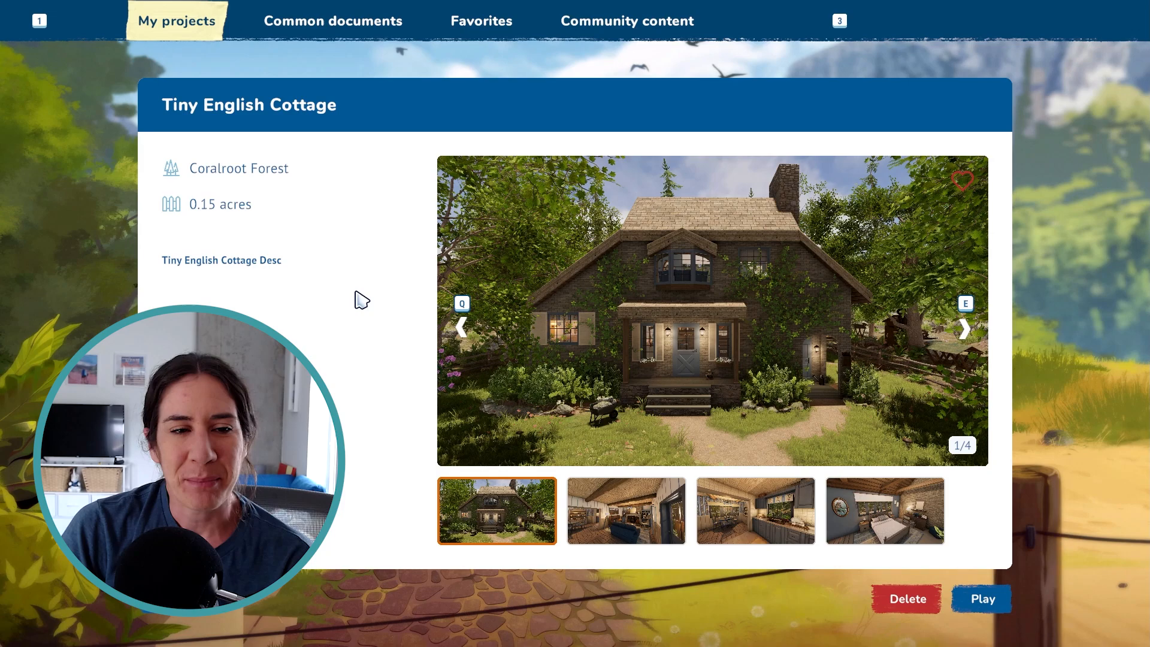
mouse_move(337, 310)
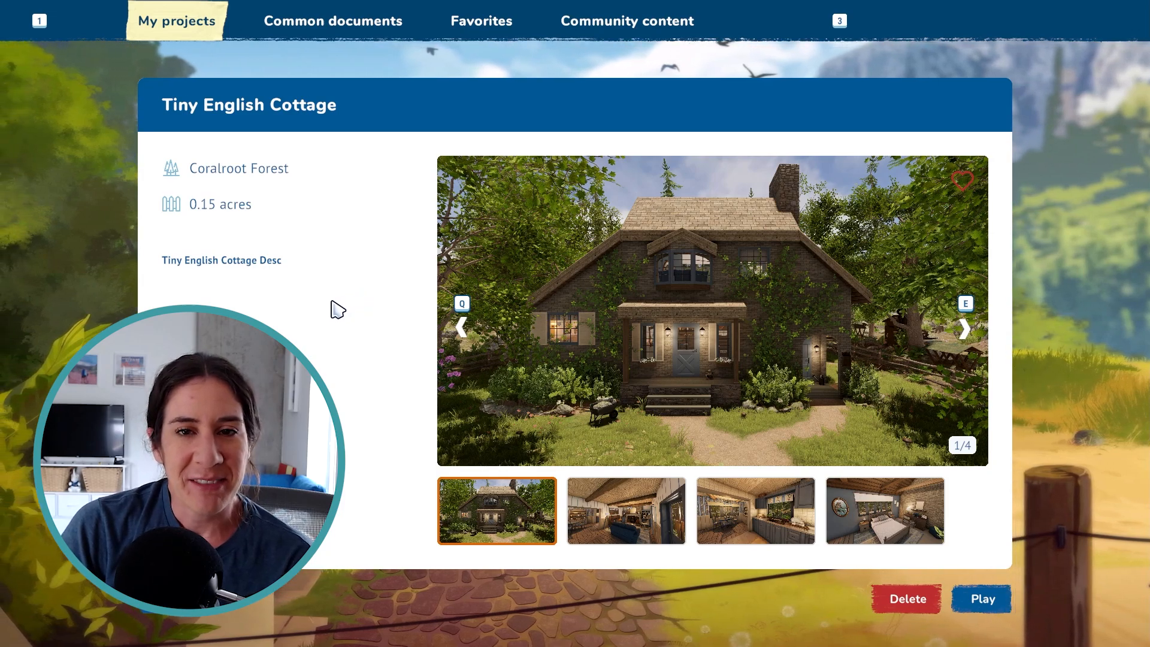
Bring up the Play / Edit property choice for the Tiny English Cottage project.
left_click(983, 599)
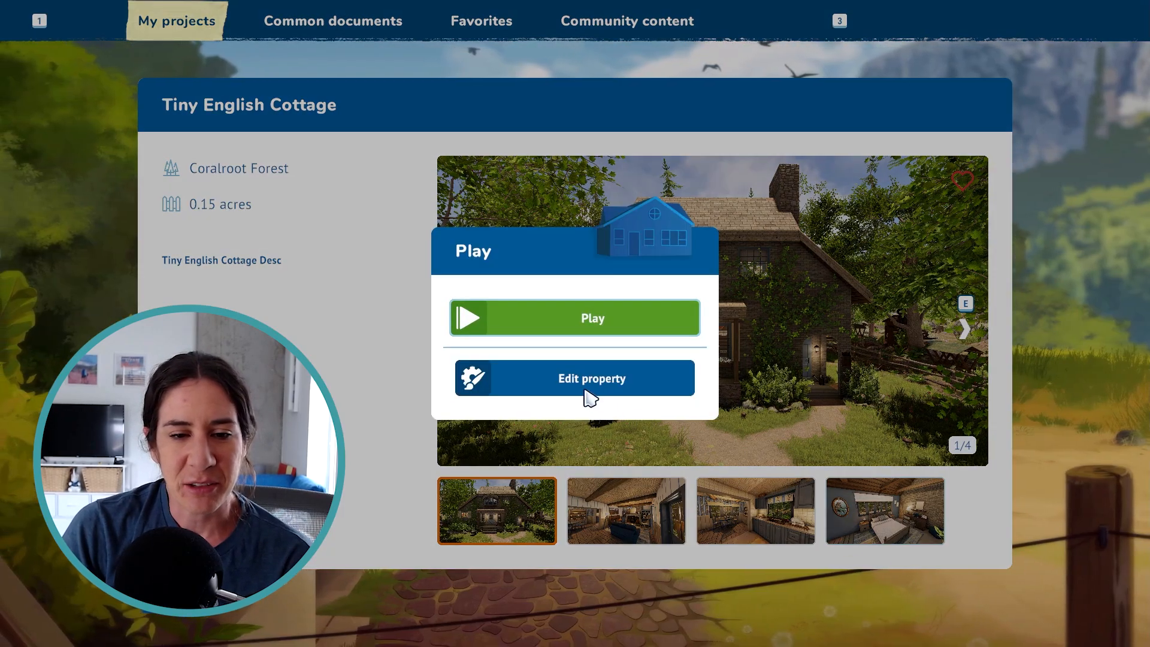
Open Tiny English Cottage in edit mode and switch to Edit Land Borders.
left_click(574, 318)
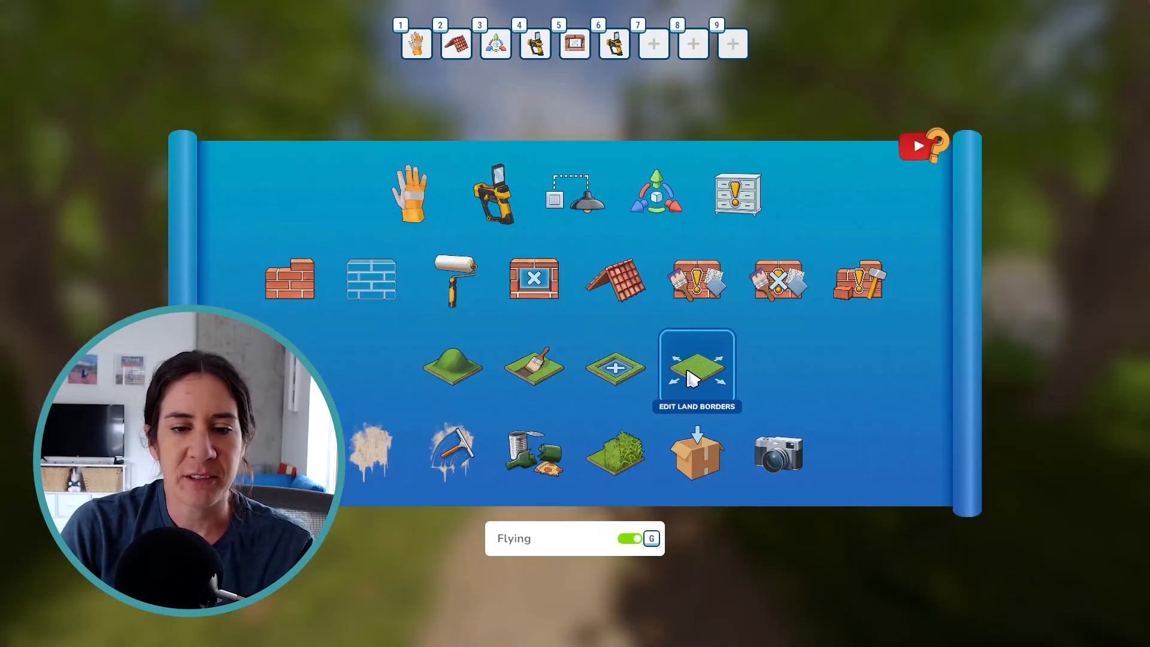
left_click(697, 365)
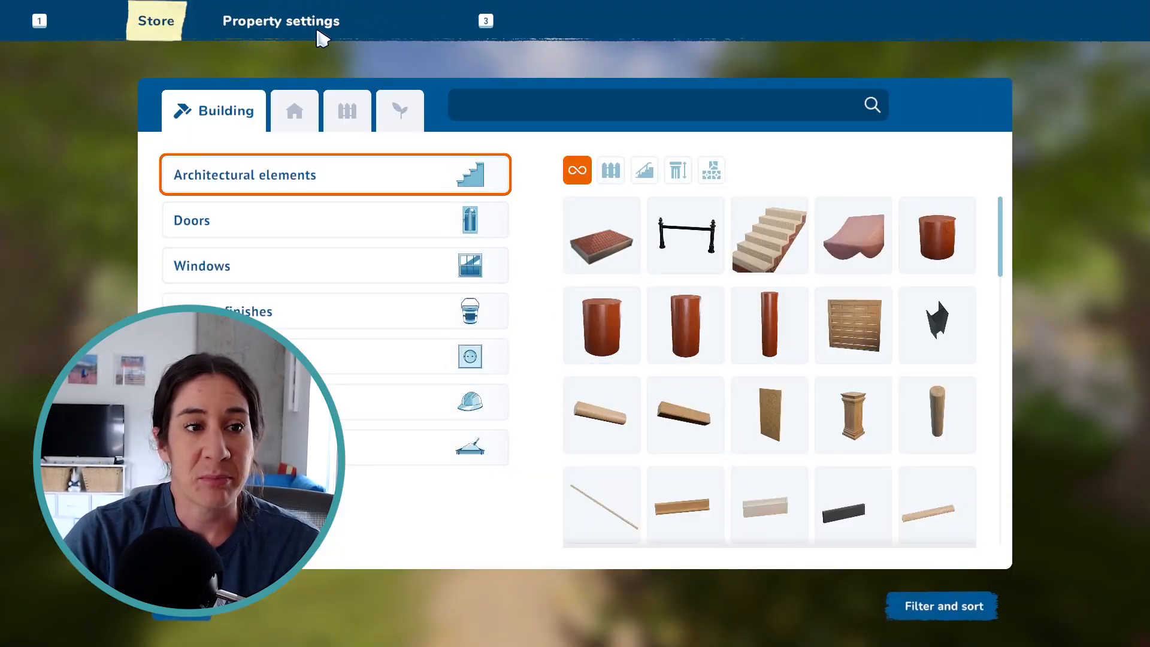
Name the property 'Tiny English Cottage' with description 'Welcome to my tiny English cottage set in the wooded countryside!'.
left_click(283, 21)
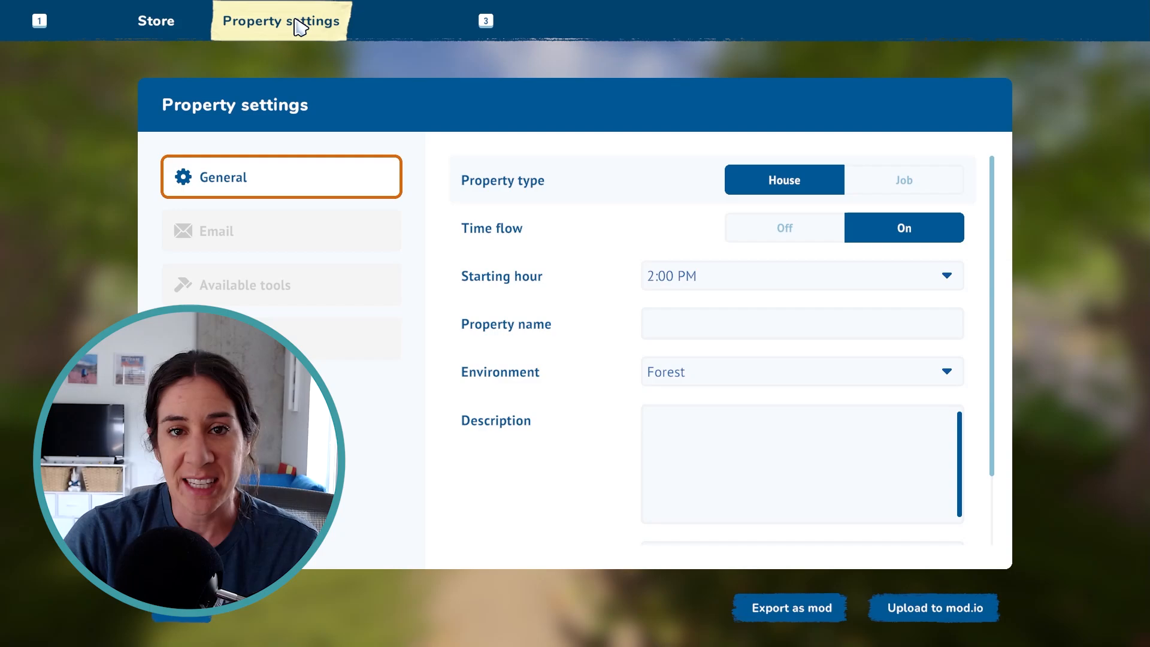
mouse_move(523, 139)
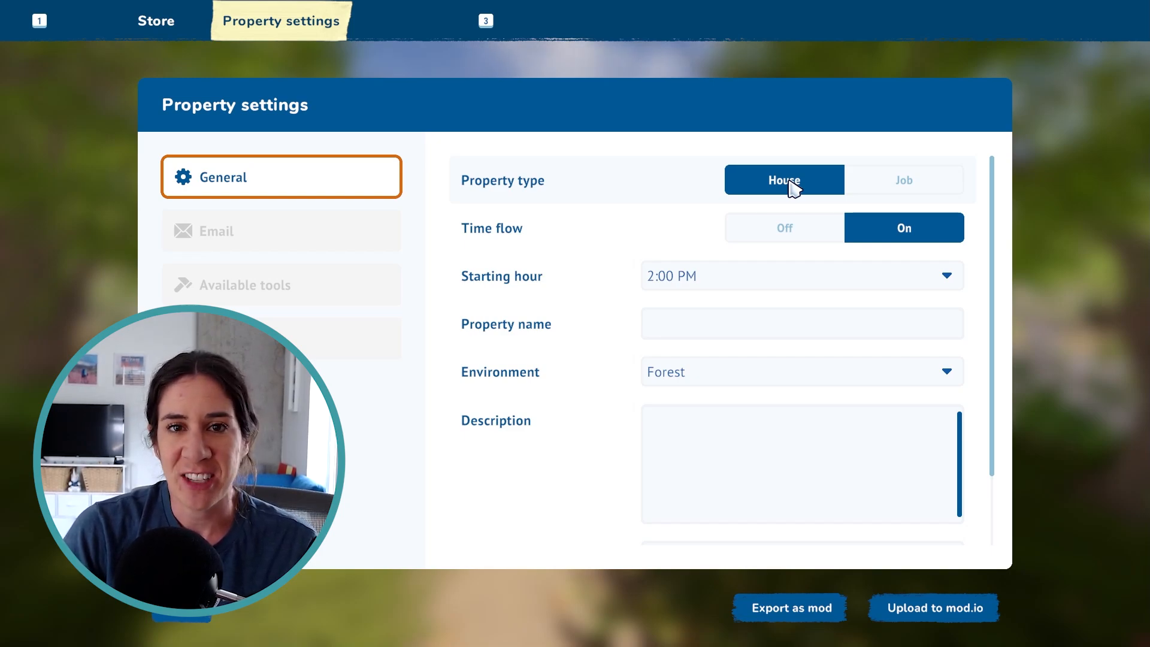
mouse_move(905, 160)
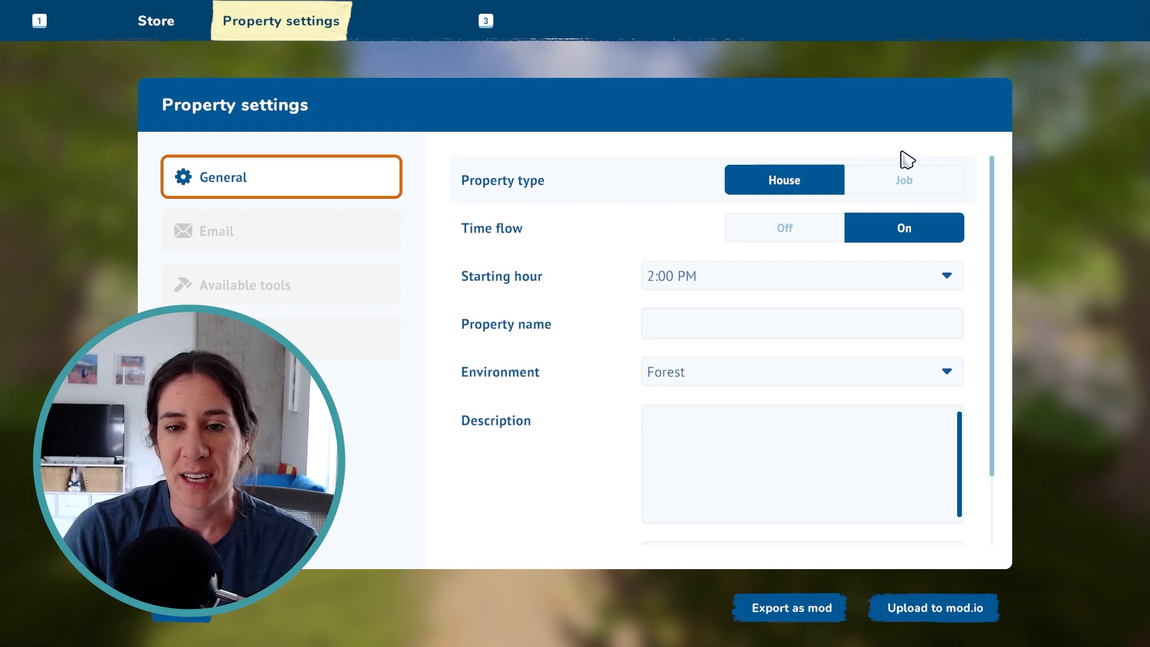
mouse_move(936, 182)
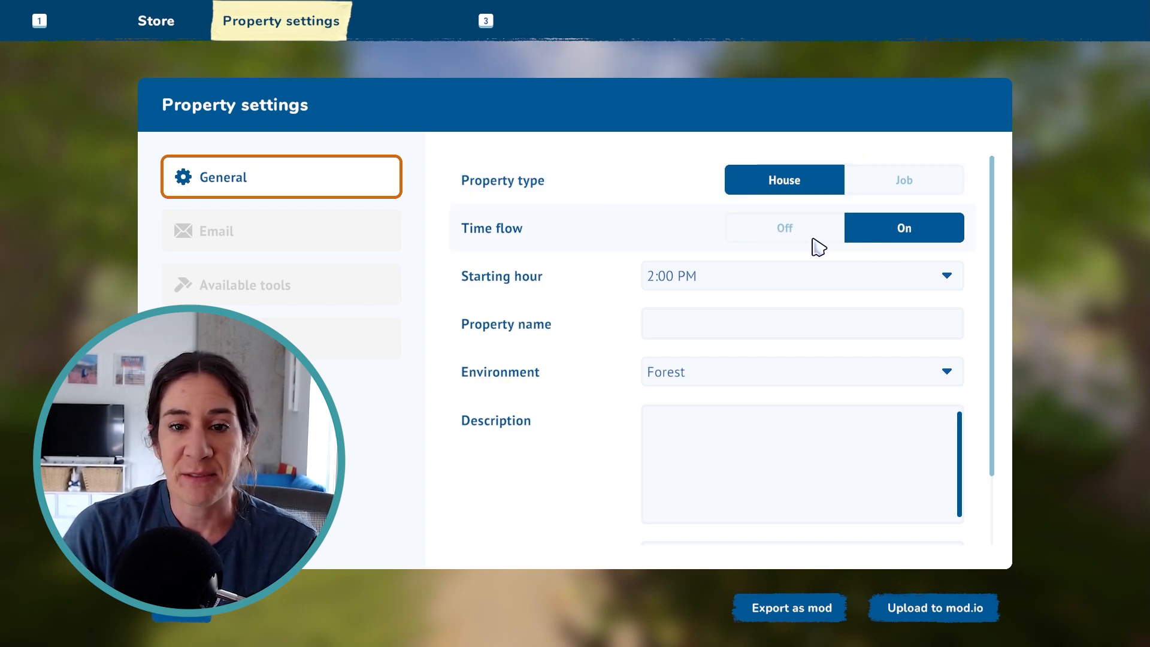
mouse_move(854, 242)
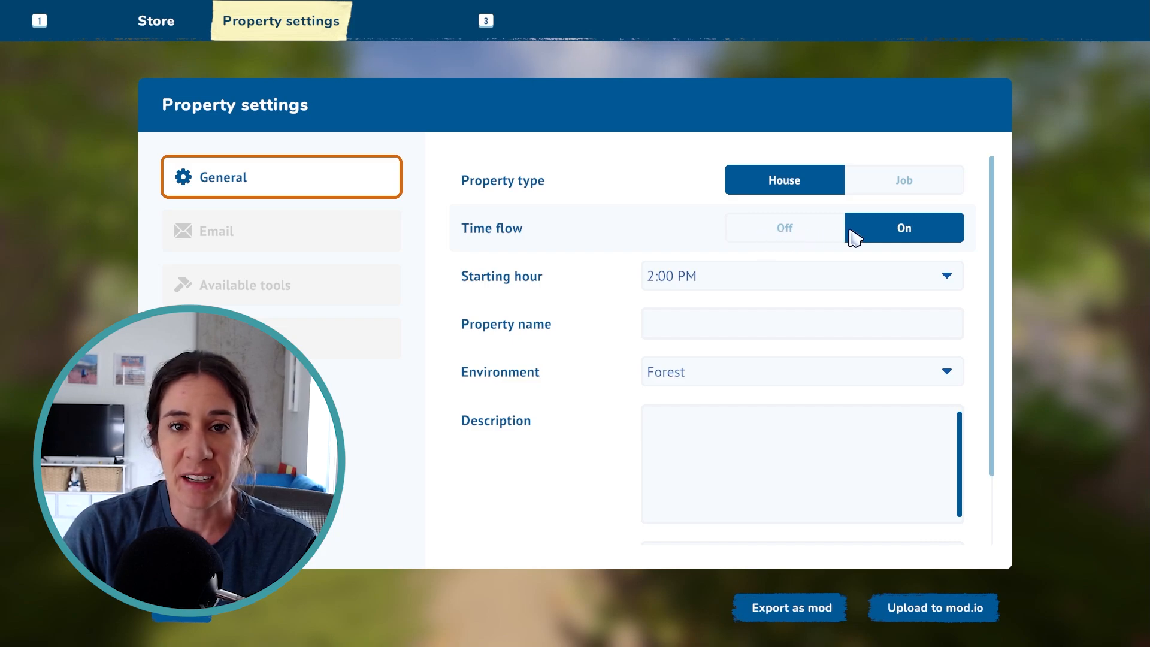
mouse_move(871, 238)
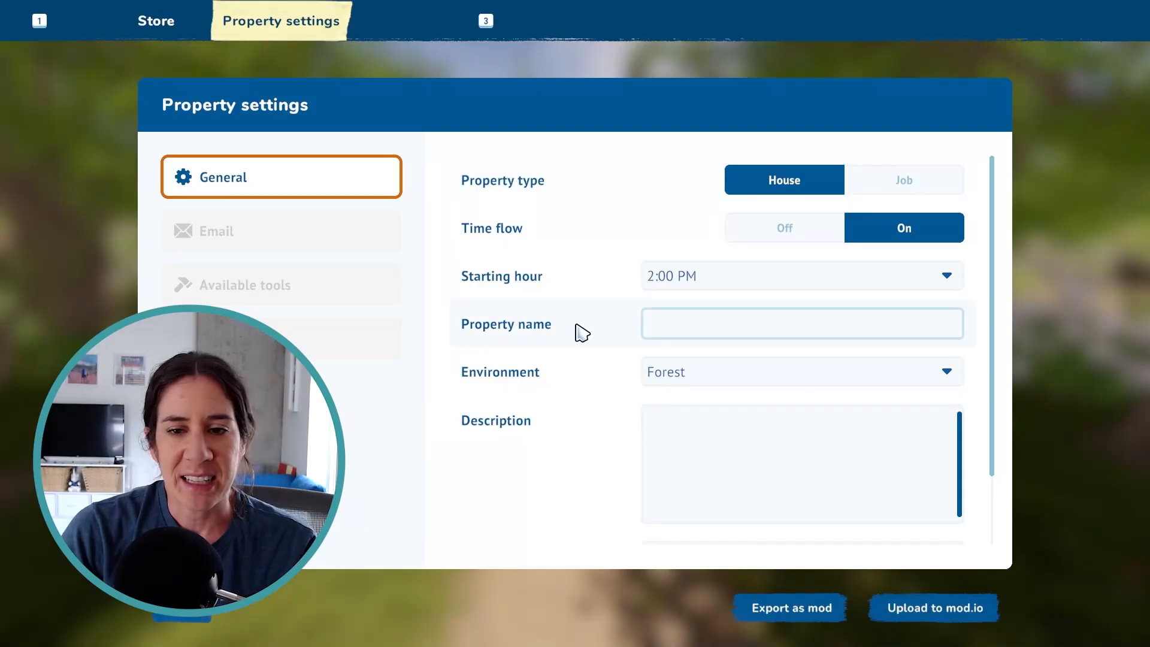
mouse_move(603, 323)
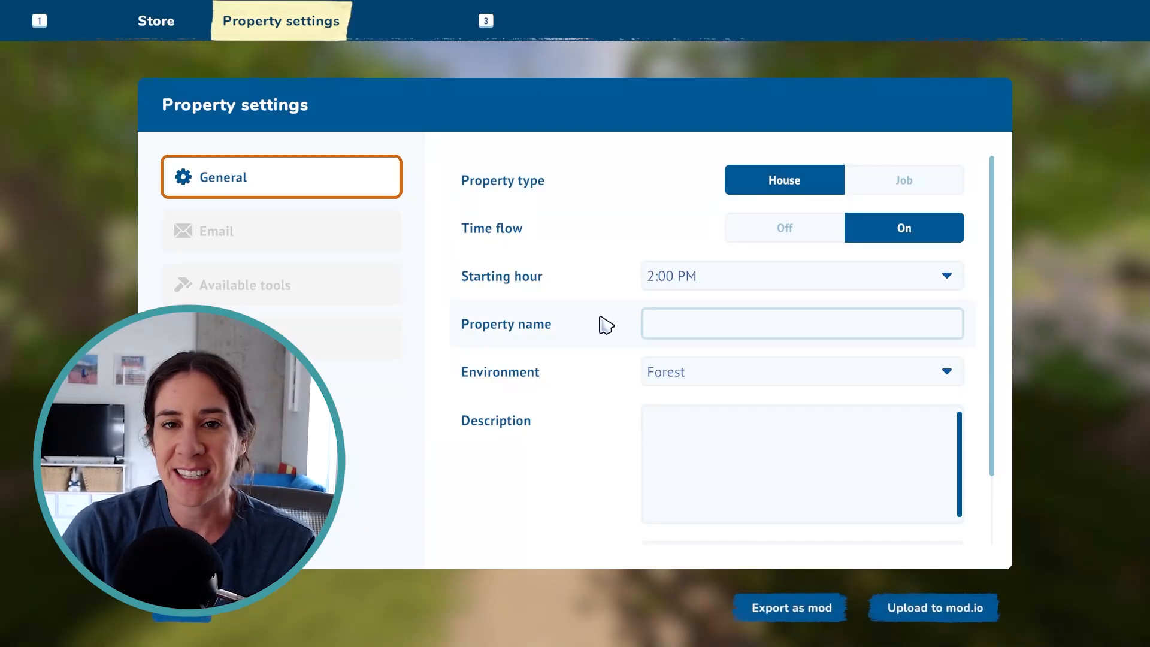
type("Tiny English Cottage")
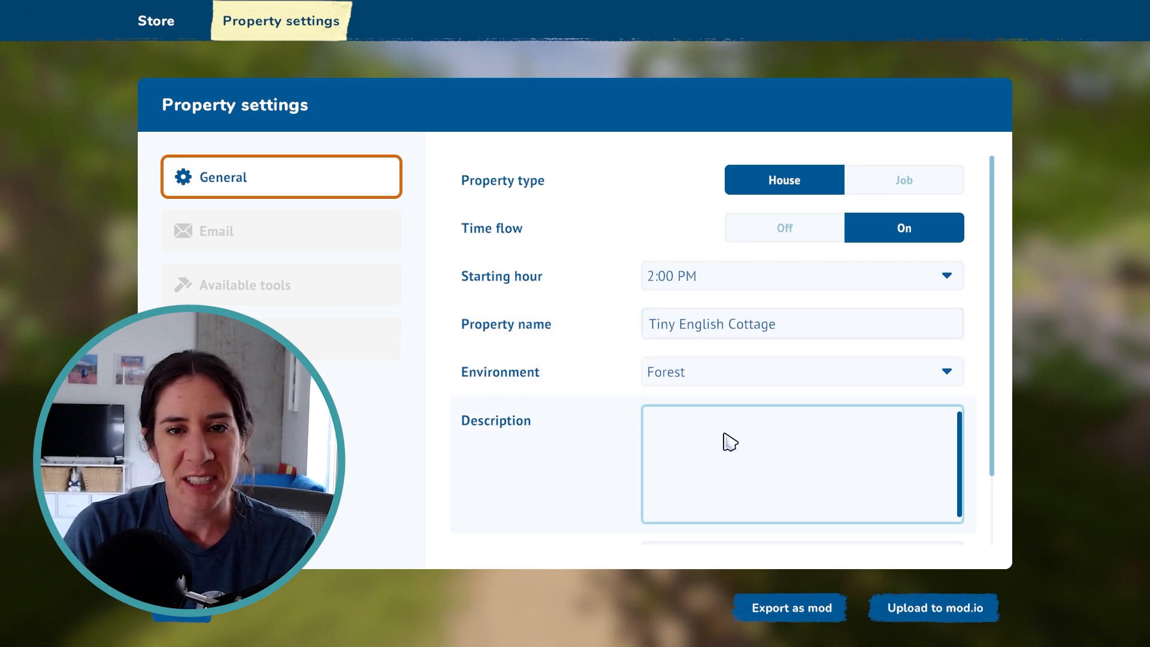
type("Welcome to my tiny English cottage set in the wooded countryside!")
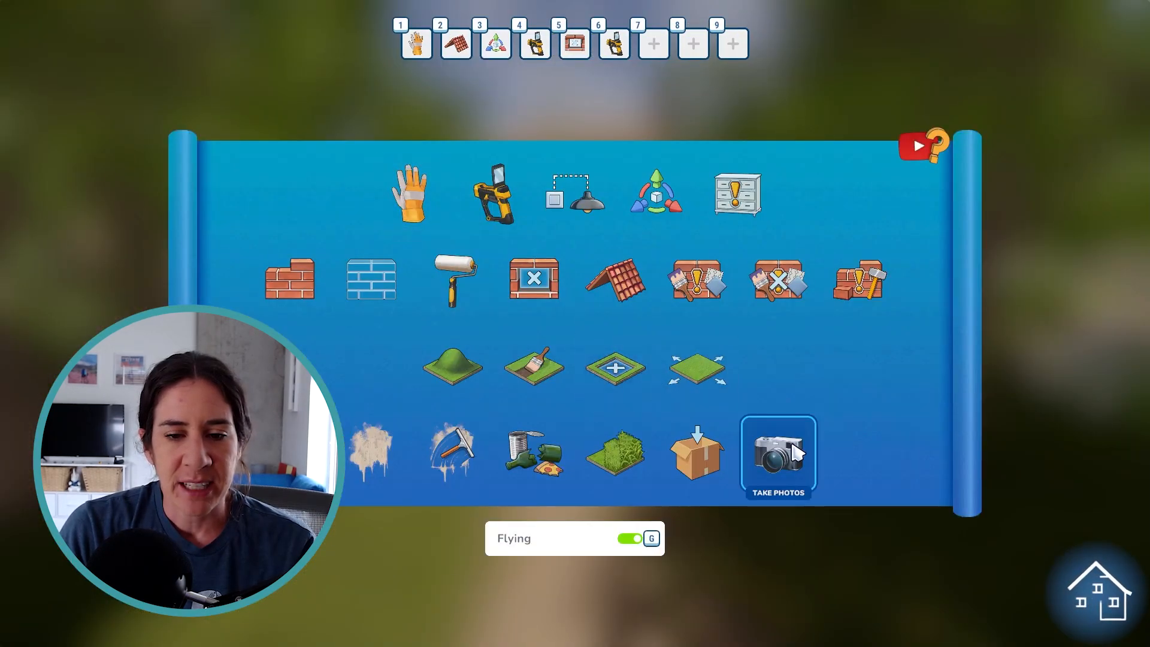
Choose Take Photos from the tool wheel to photograph the cottage.
left_click(778, 456)
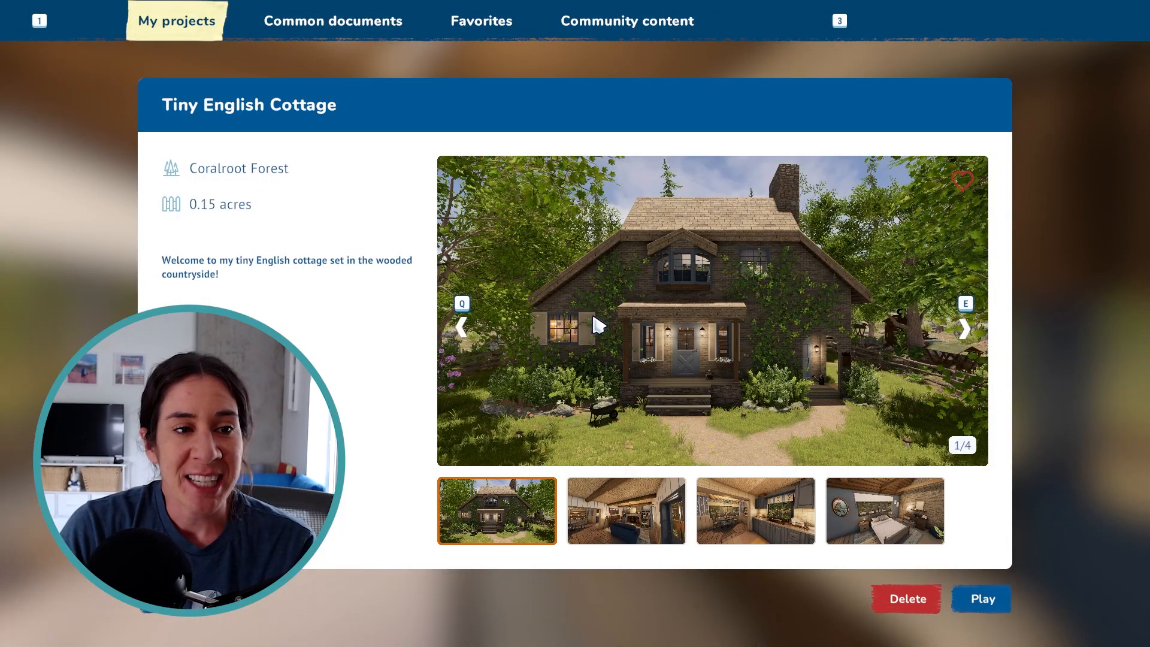
mouse_move(205, 136)
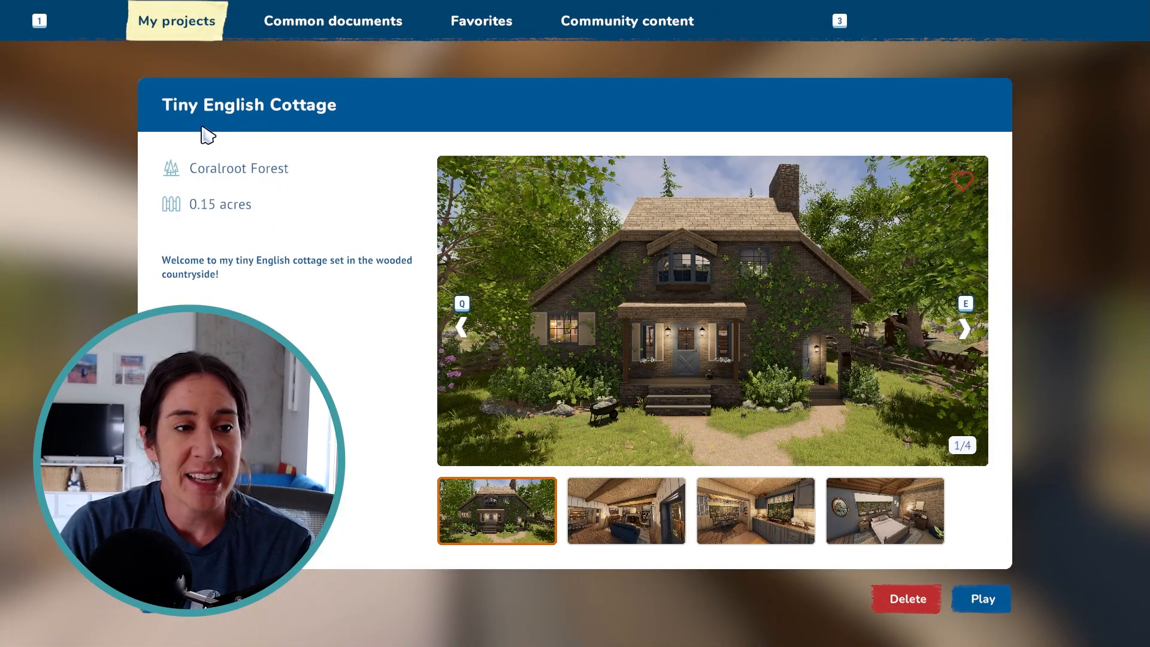
mouse_move(233, 287)
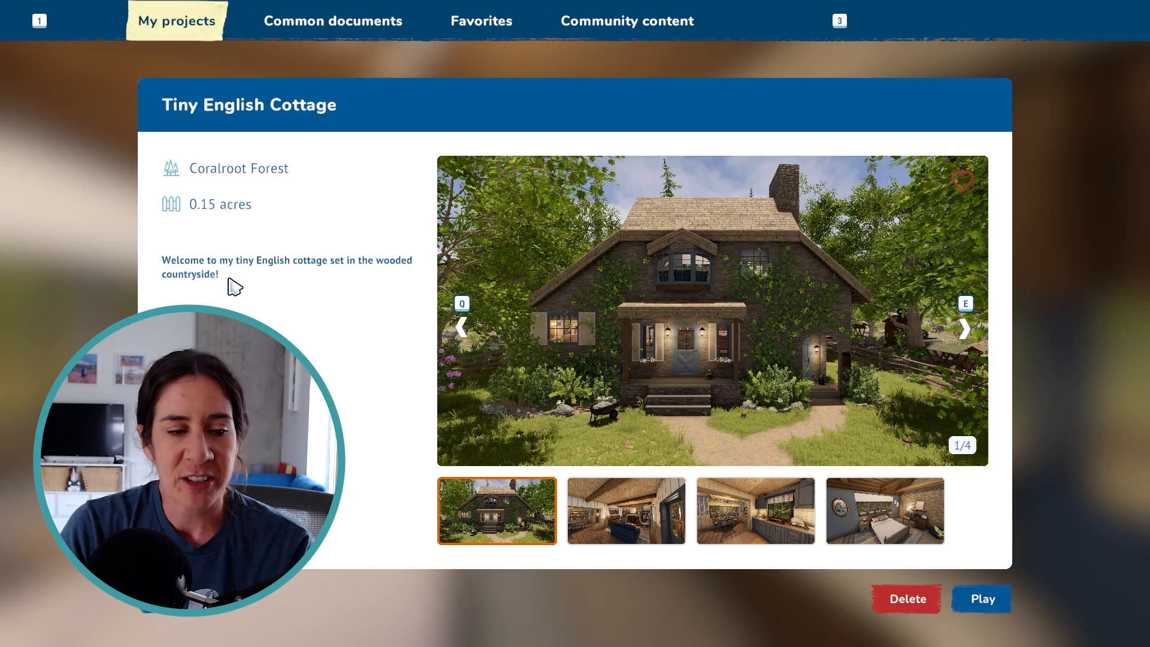
Review the living room, bedroom and exterior photos, then export the cottage as a mod.
left_click(626, 511)
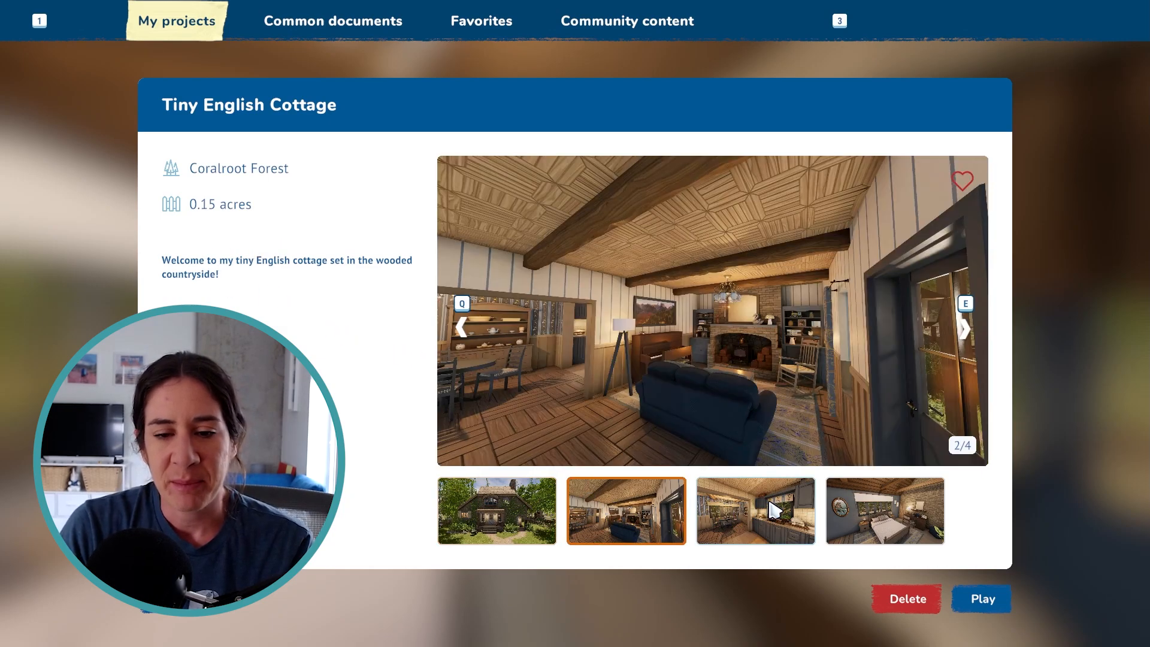
left_click(885, 510)
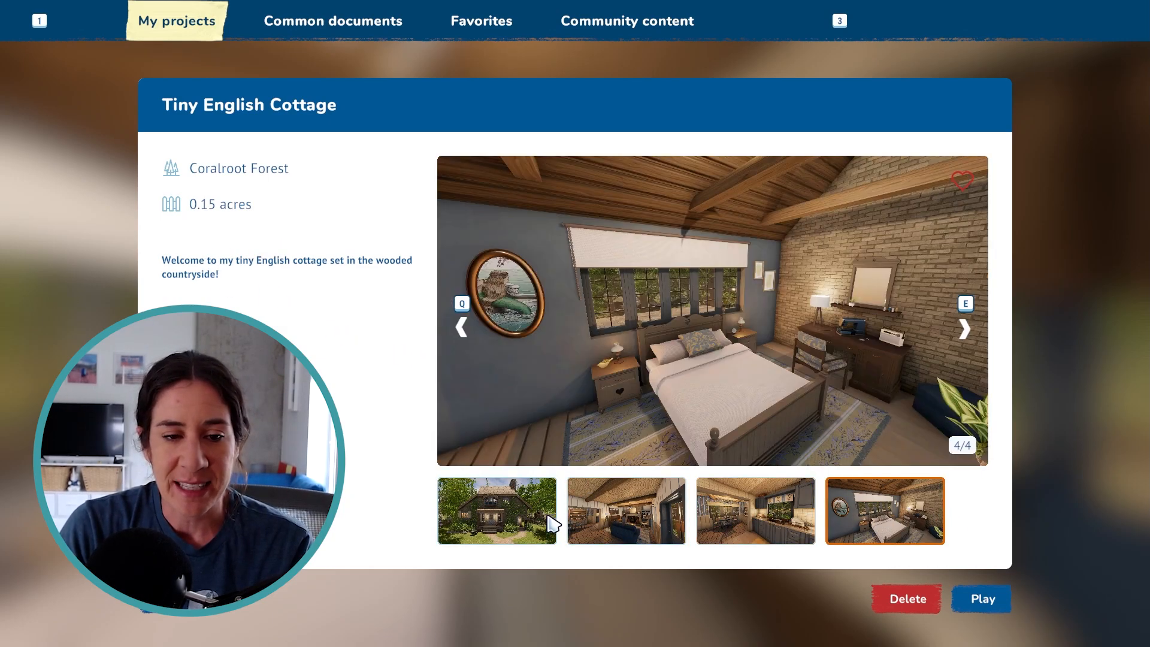
left_click(497, 511)
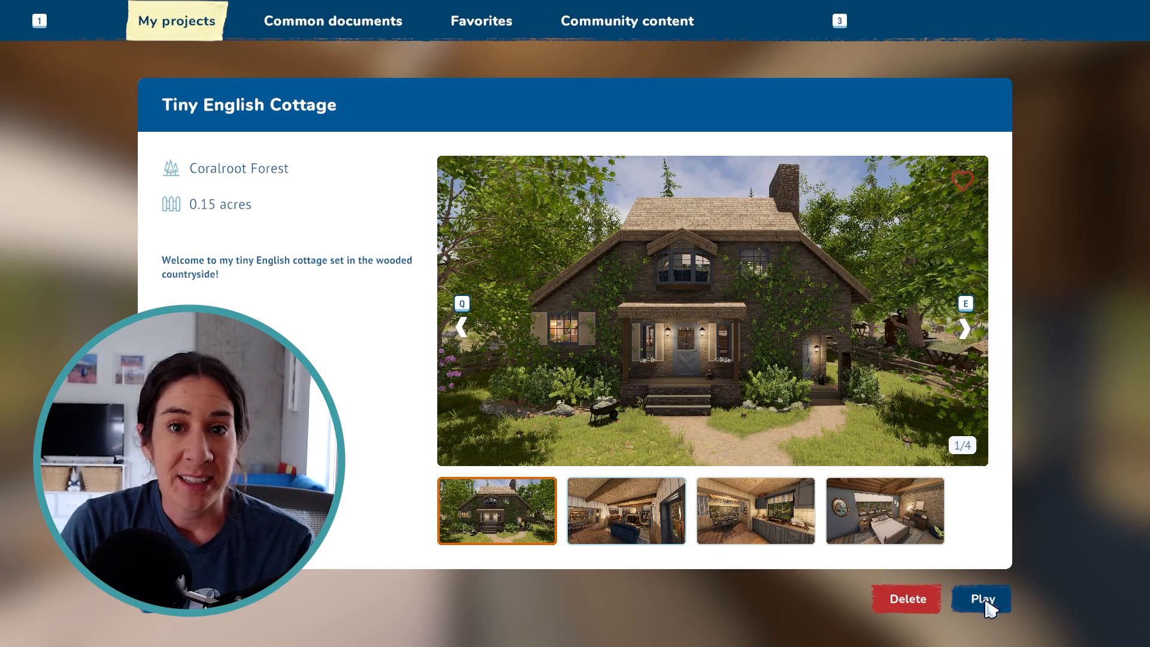
left_click(981, 599)
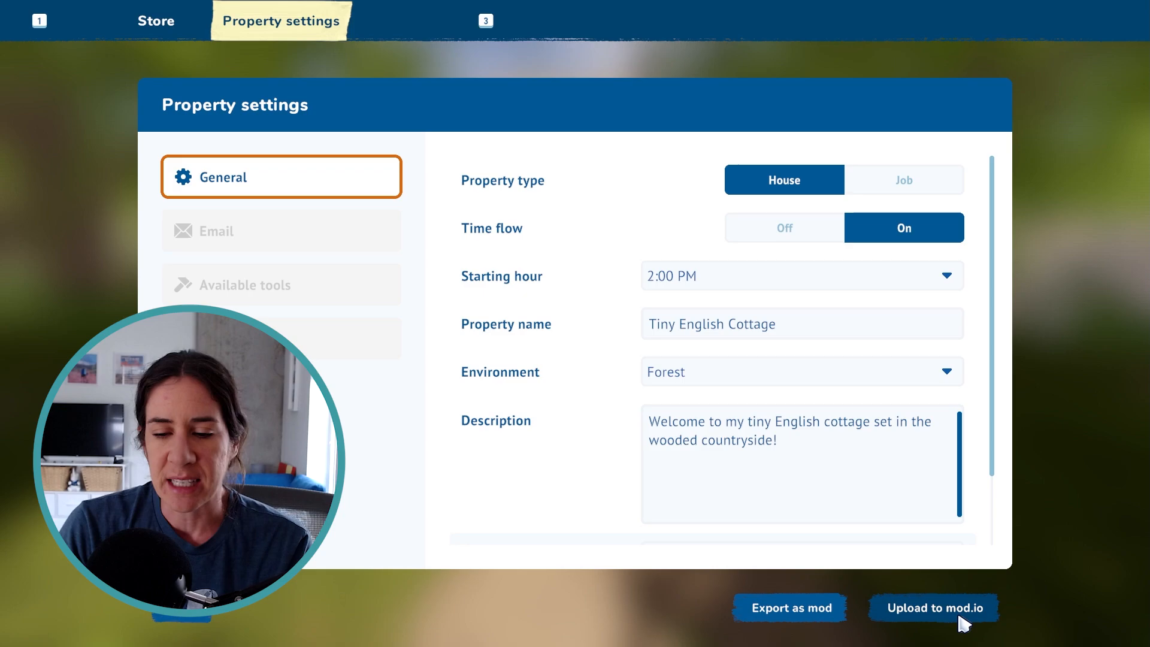
mouse_move(781, 630)
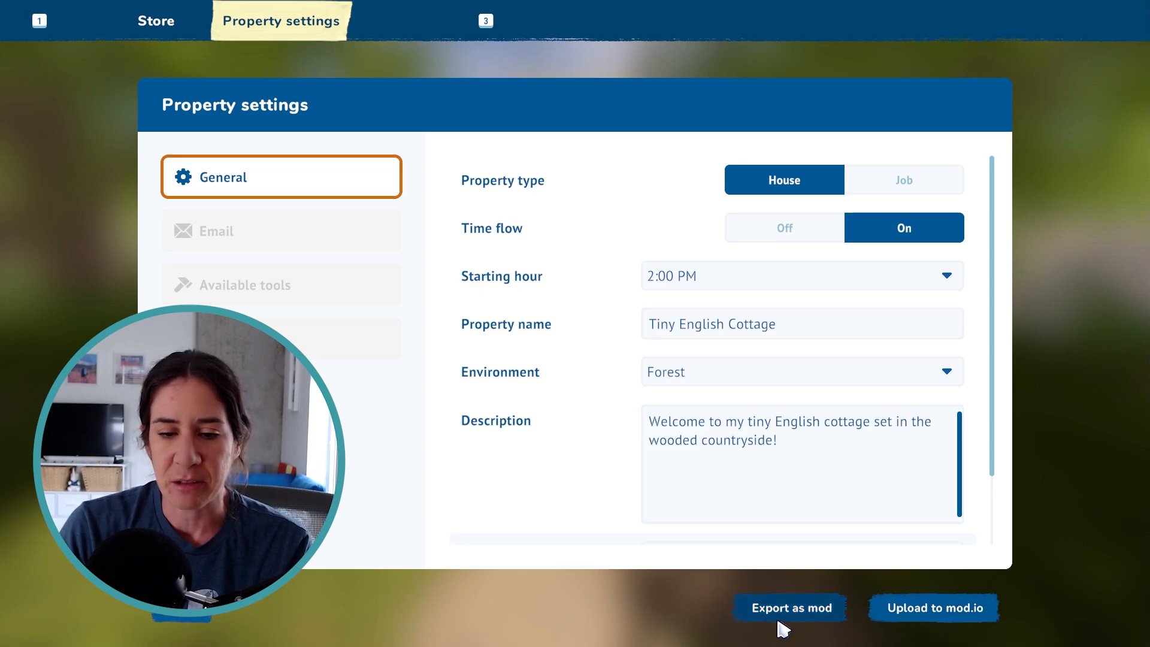
left_click(790, 608)
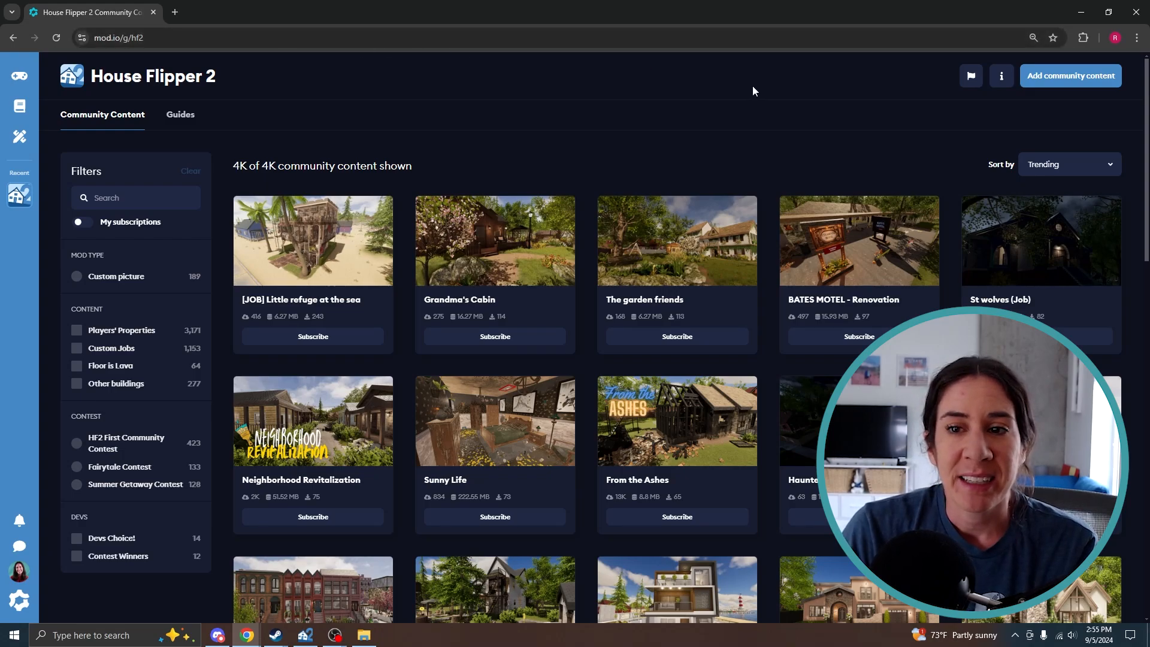
Start a new House Flipper 2 community content entry and open the logo file picker.
left_click(1070, 75)
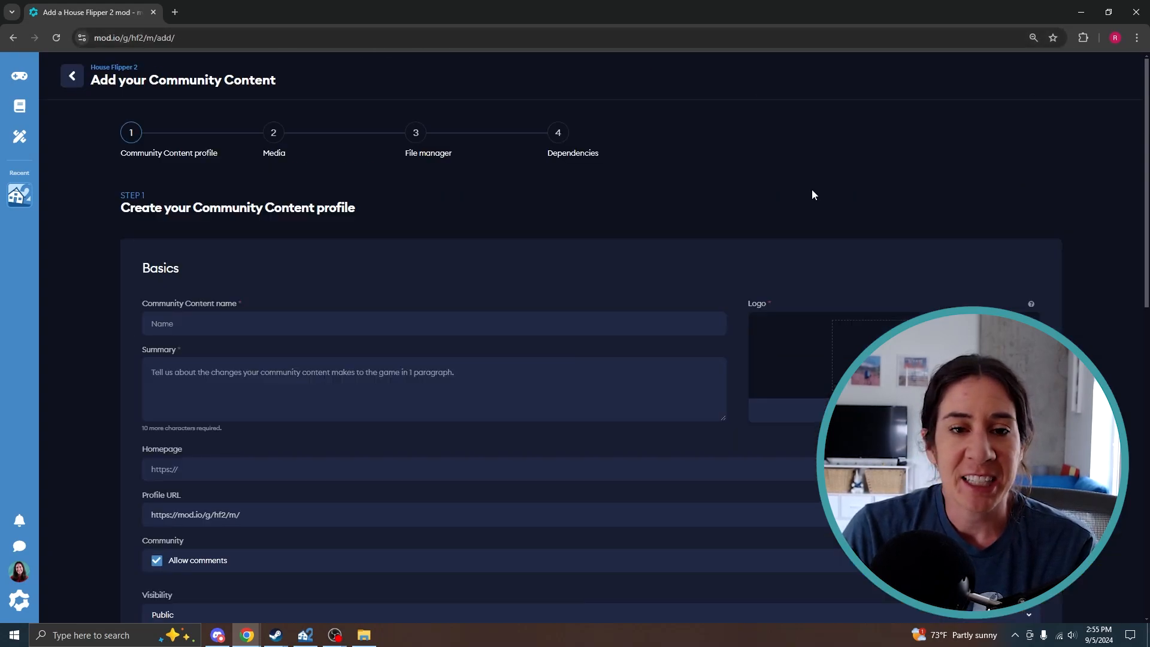
scroll("down", 3)
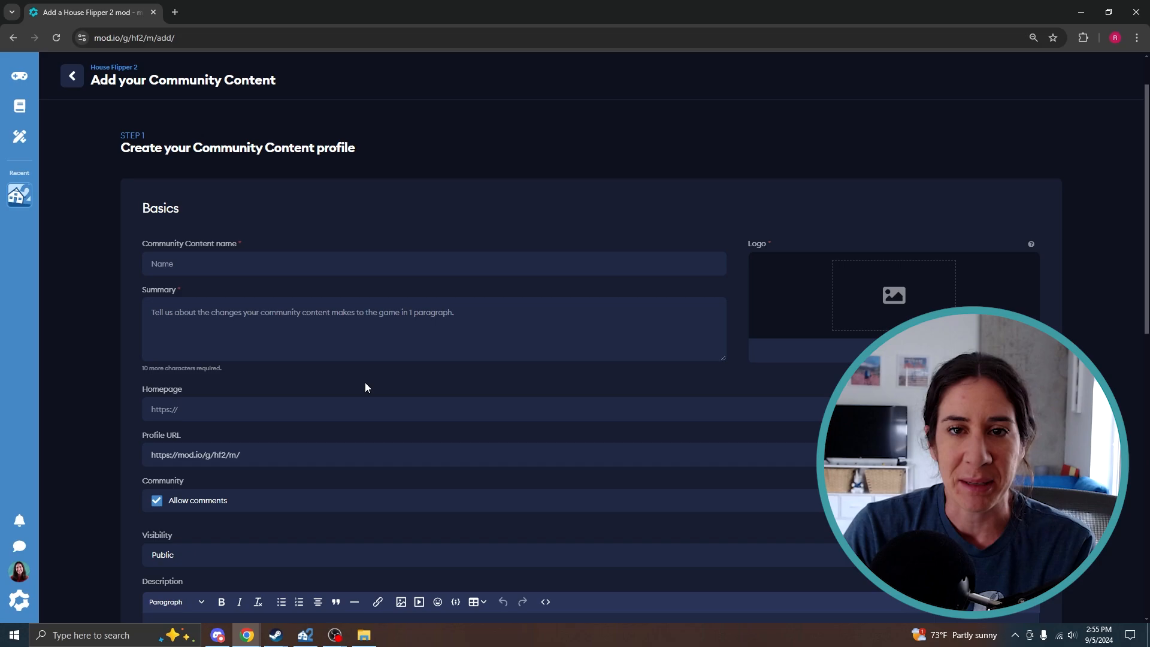
left_click(893, 294)
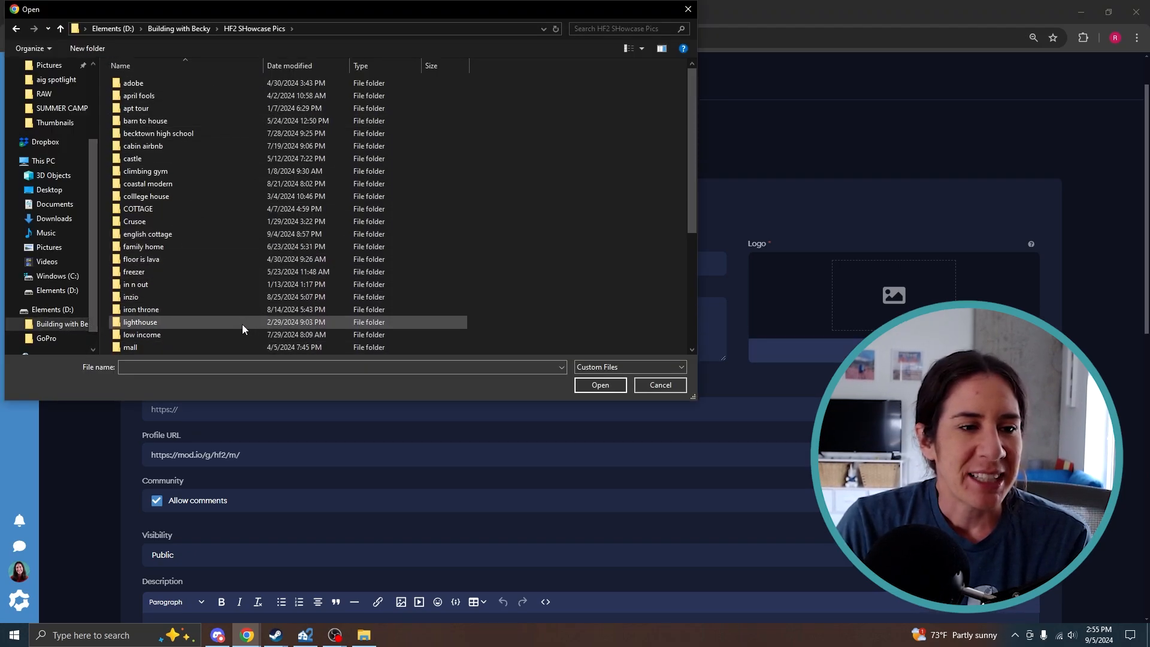
mouse_move(166, 259)
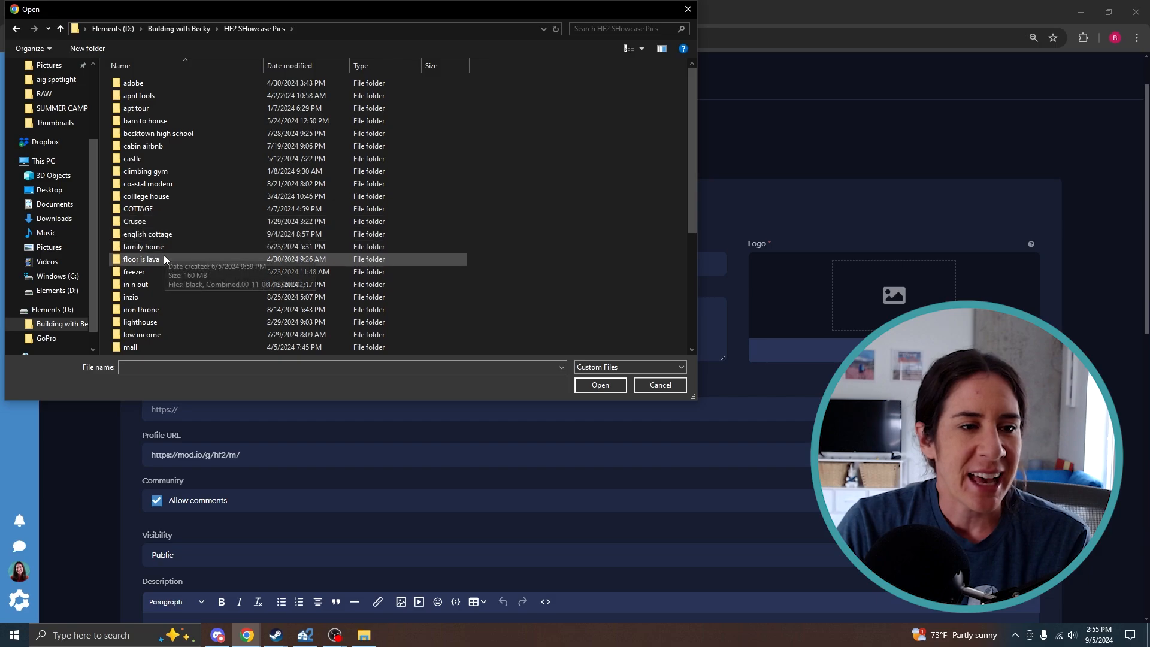
Open the 'english cottage' folder to pick the front-view image as logo.
double_click(147, 234)
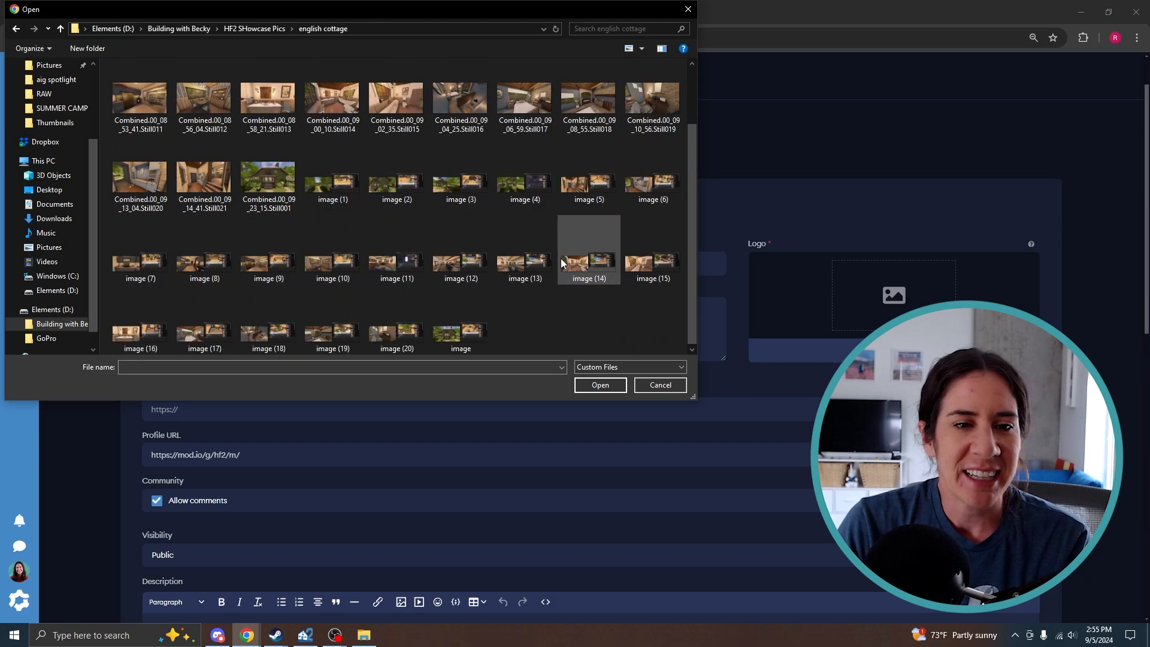
scroll("up", 3)
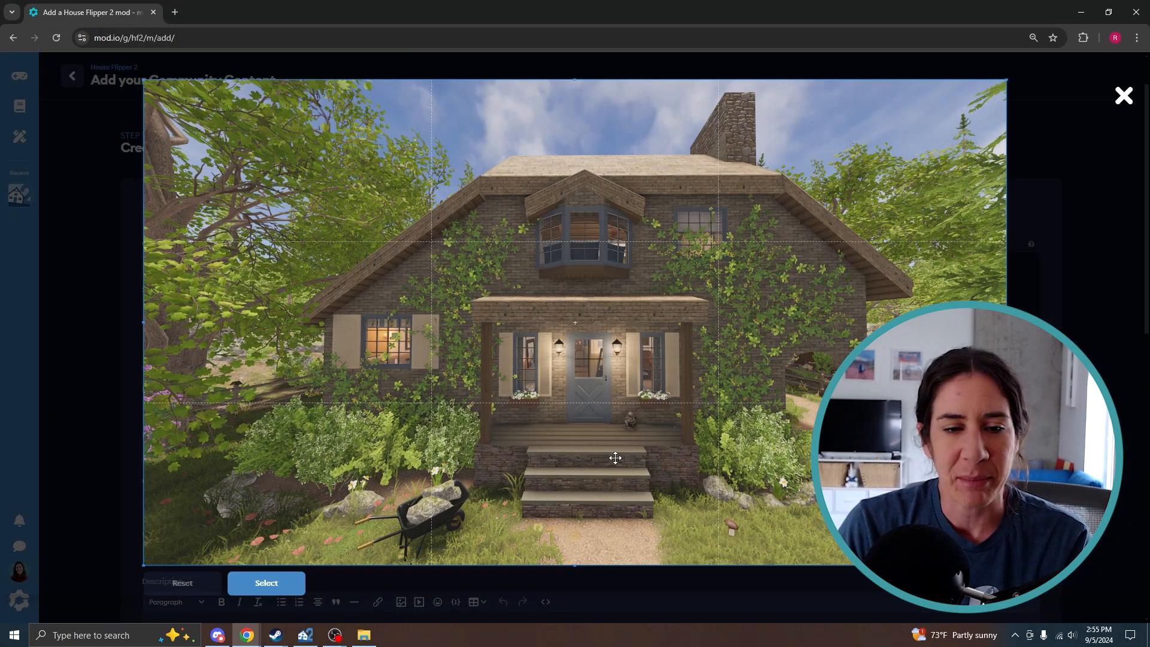
mouse_move(276, 561)
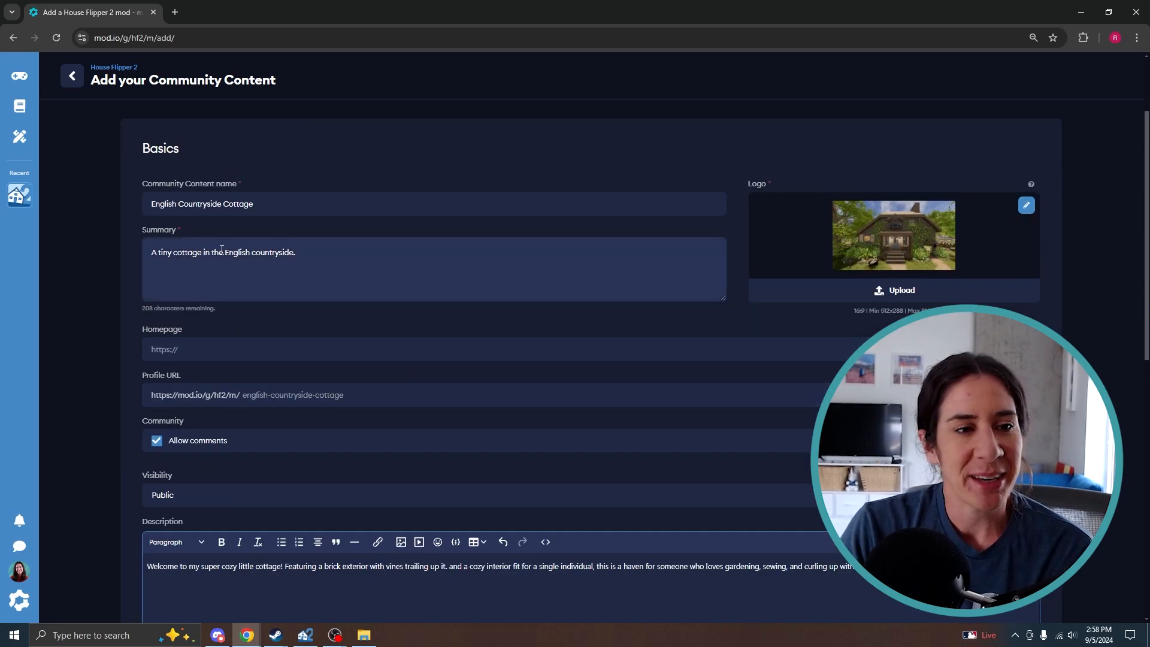
mouse_move(810, 248)
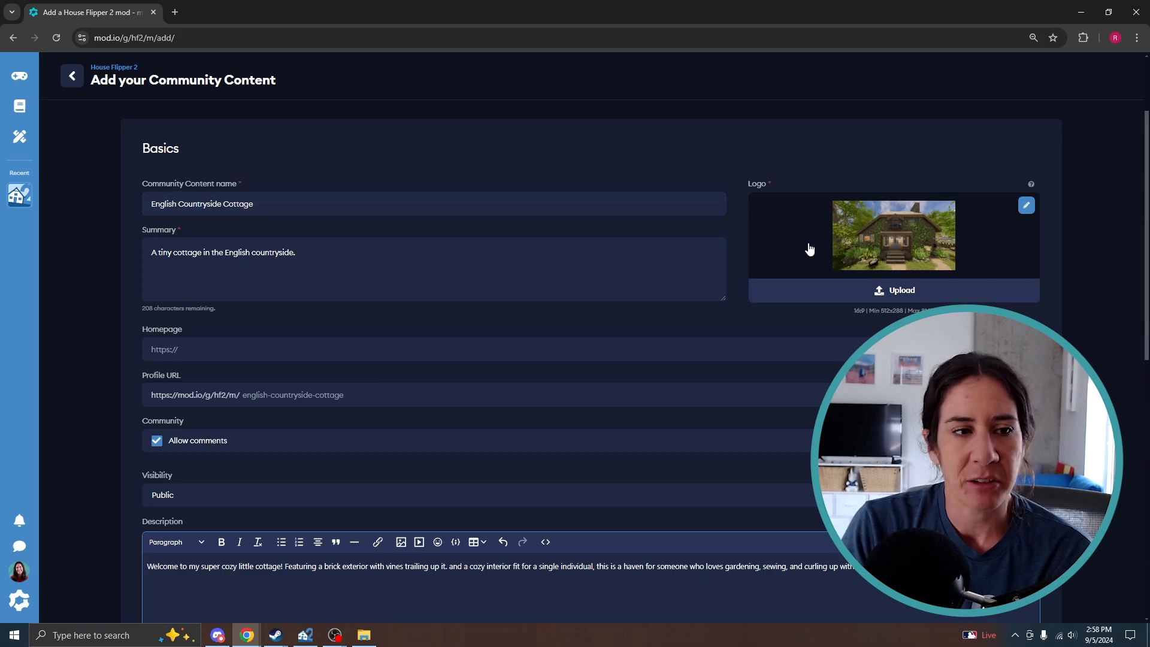
Tag the entry as Players' Properties and create the community content entry.
scroll("down", 3)
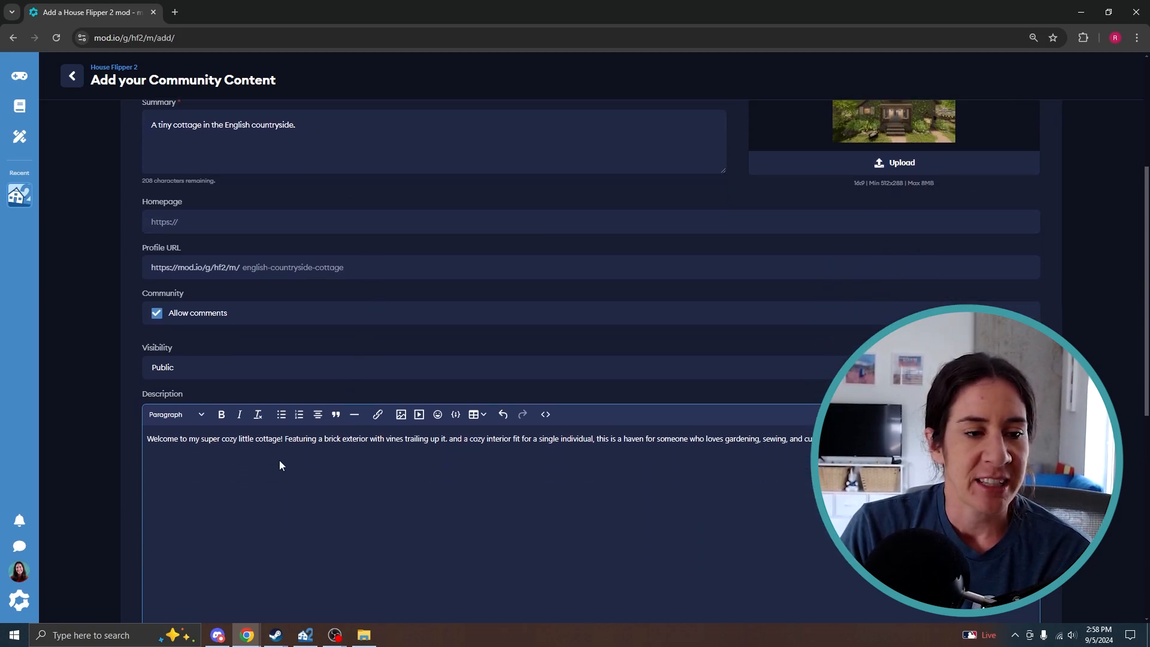
scroll("down", 3)
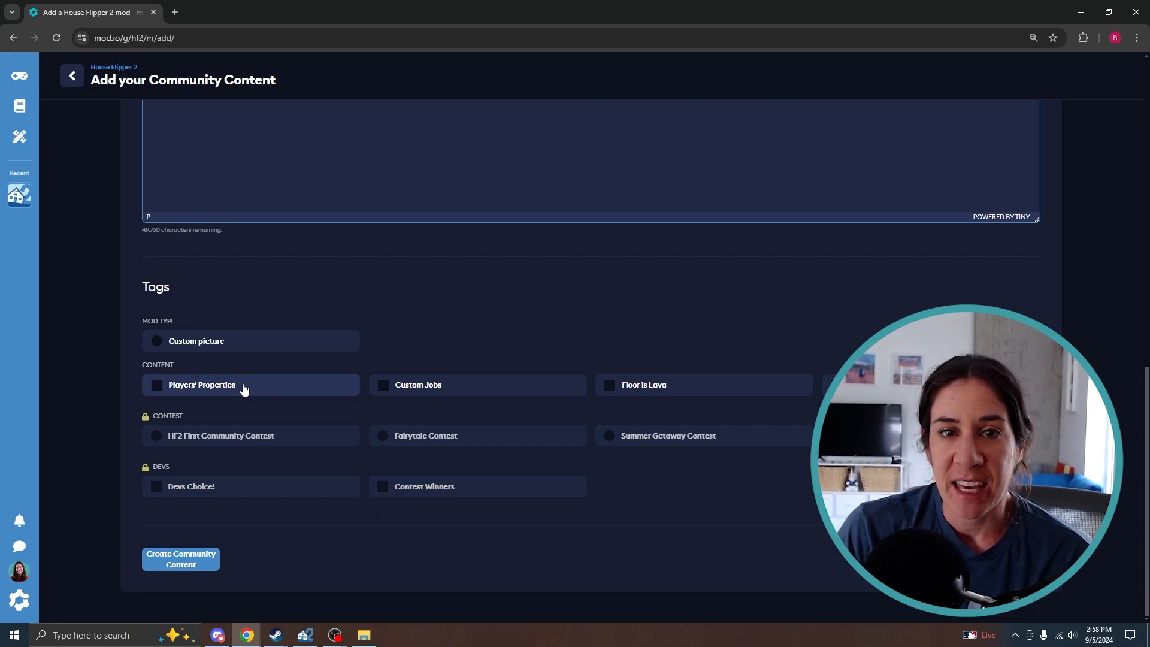
left_click(156, 385)
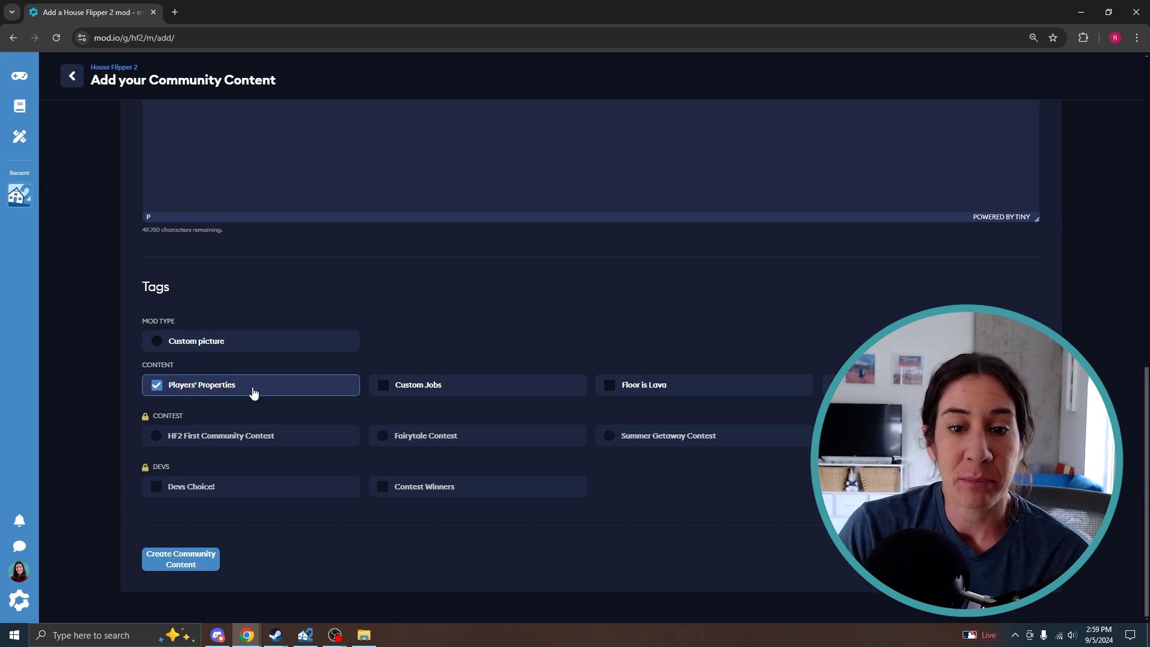
mouse_move(430, 394)
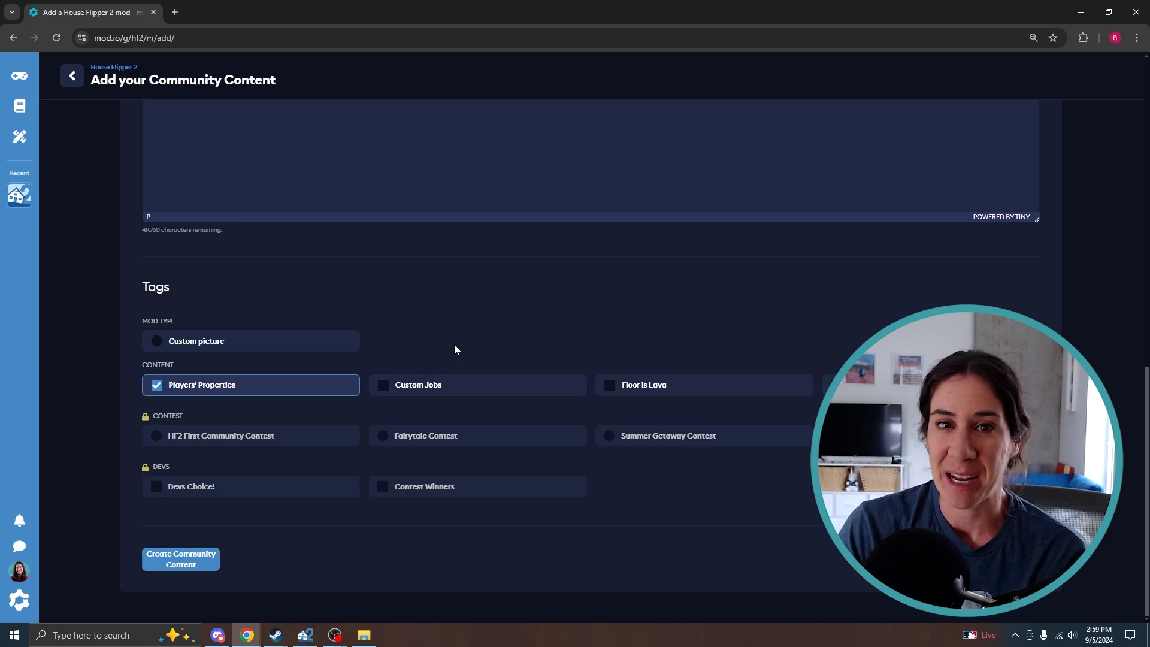
mouse_move(203, 564)
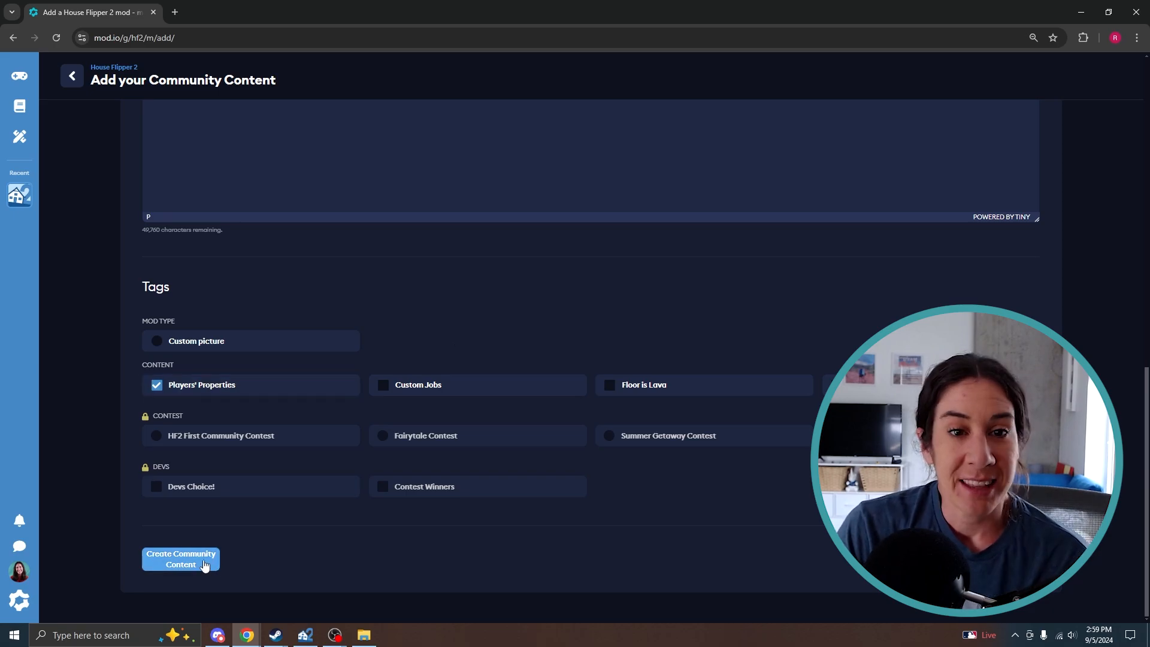
left_click(180, 559)
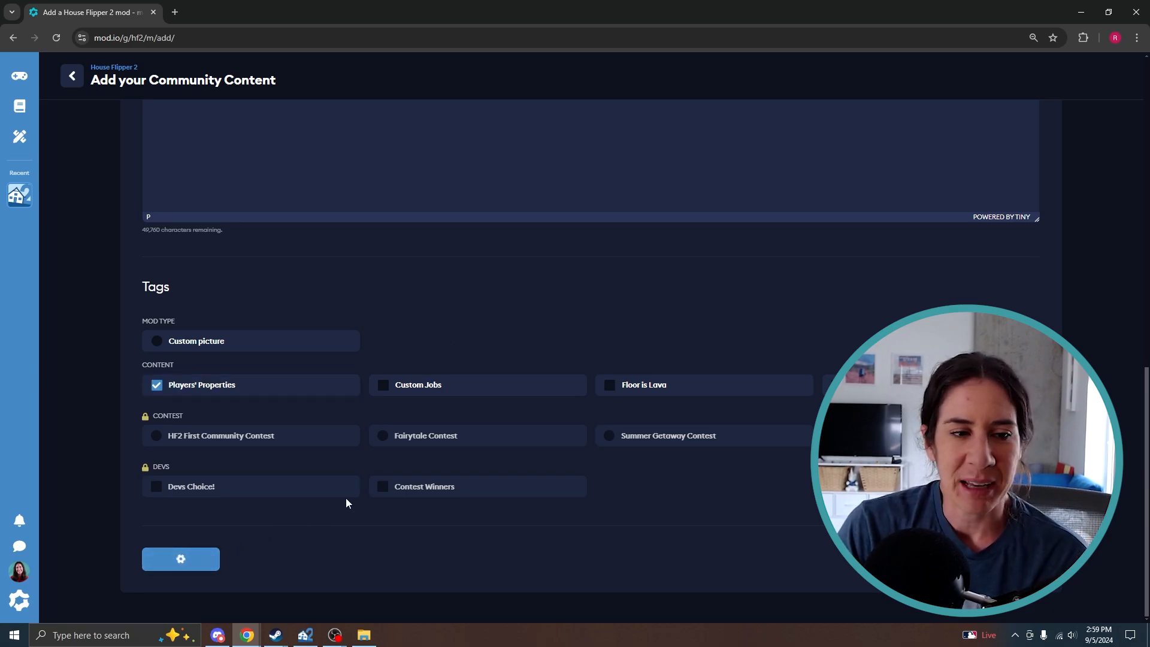
left_click(180, 559)
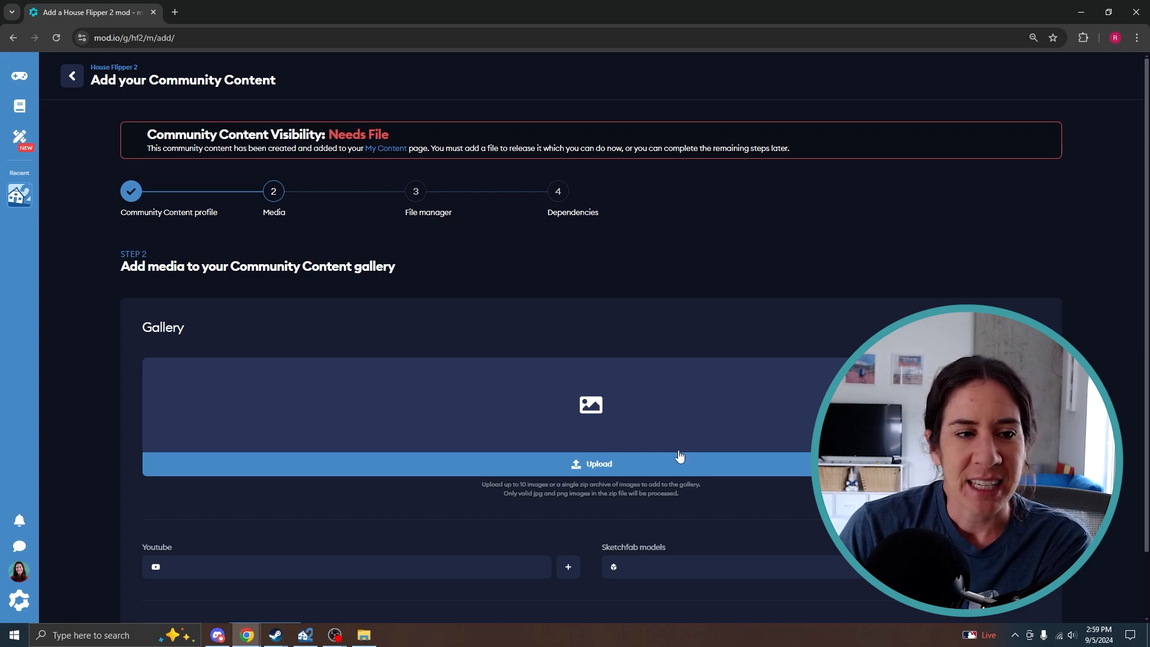
Open the Gallery section's upload file picker for the cottage entry.
scroll("down", 3)
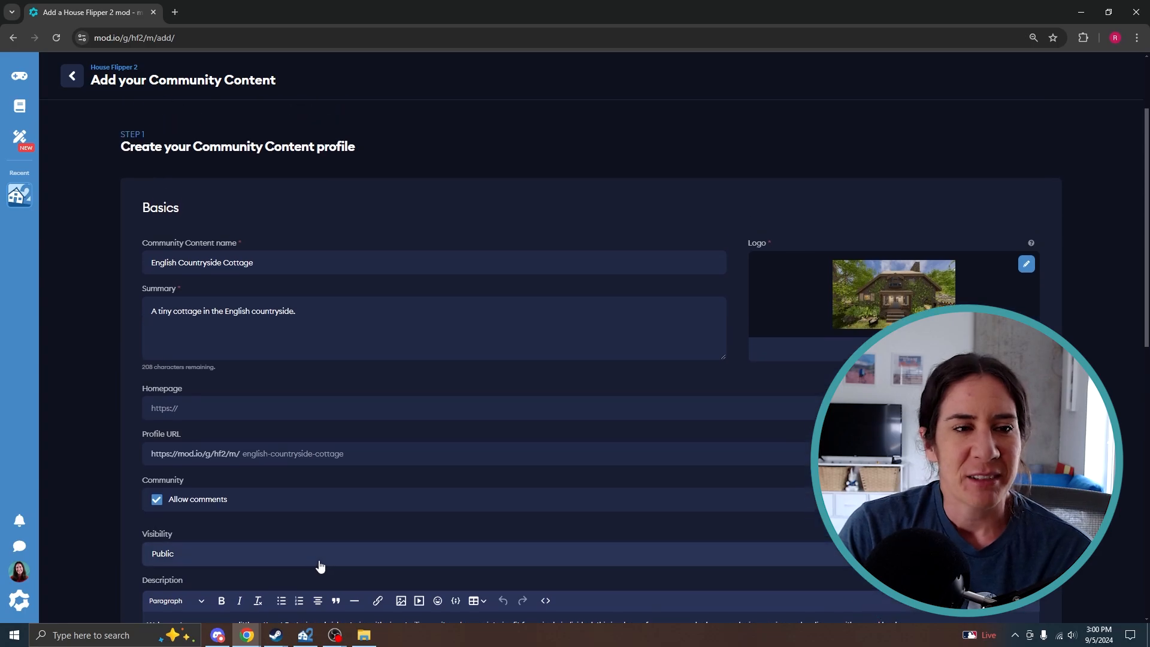
scroll("down", 3)
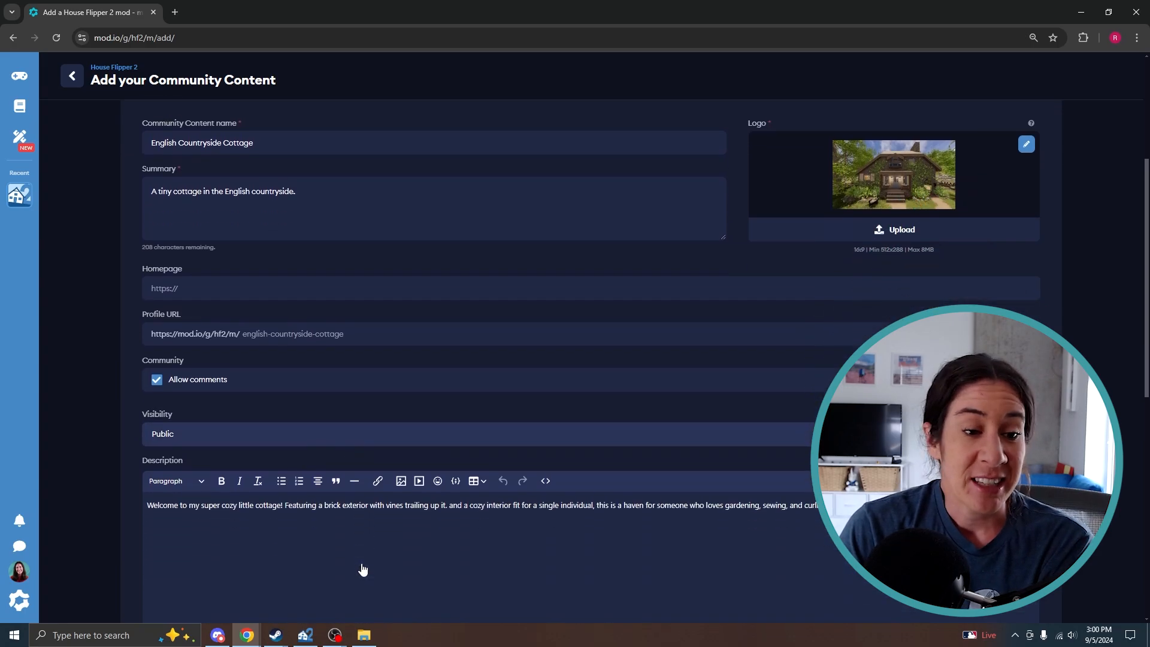
left_click(591, 464)
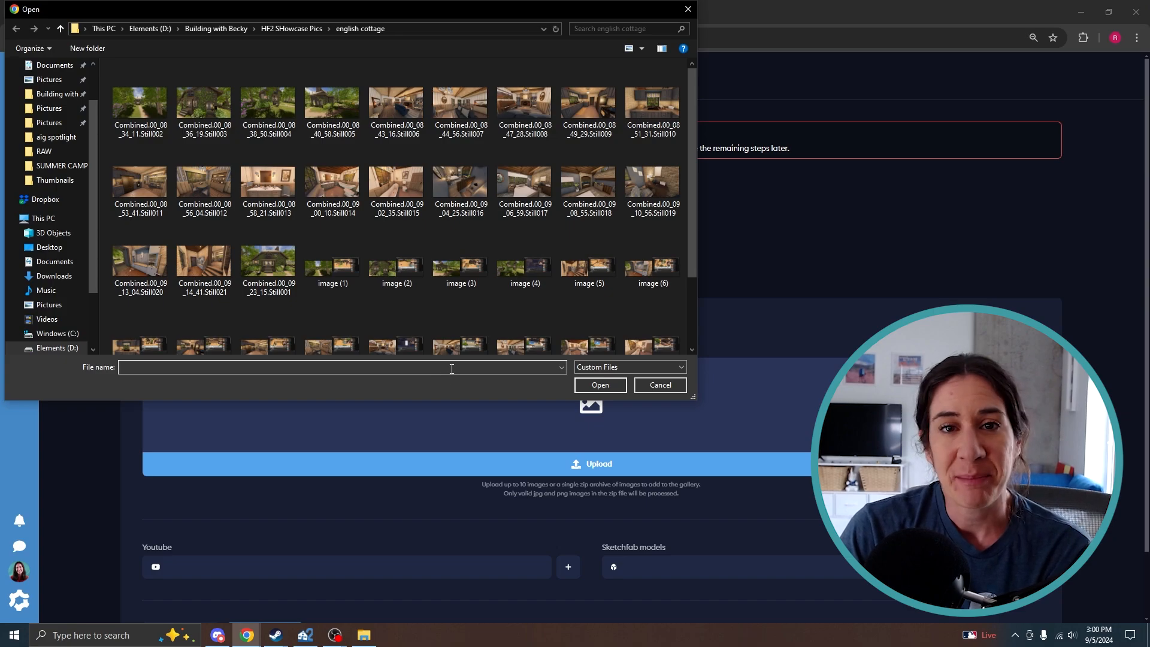
Select cottage interior and exterior images from the english cottage folder for upload.
left_click(600, 385)
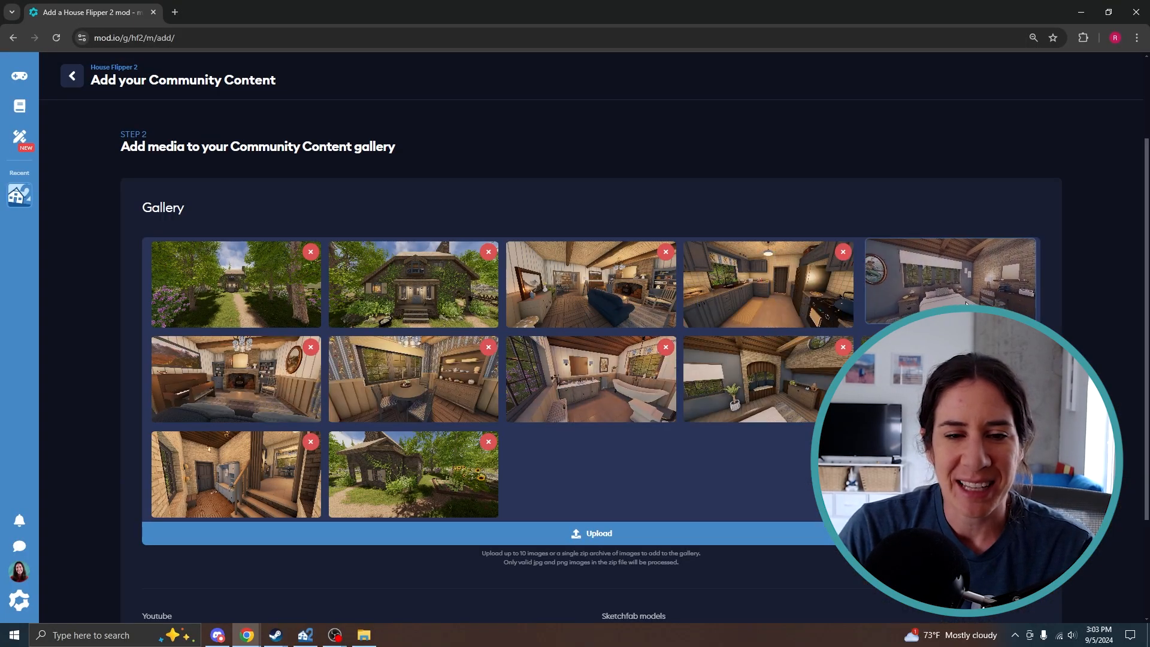
Save the twelve-photo gallery and advance past media, retrying after the 'Rejected' error.
scroll("down", 3)
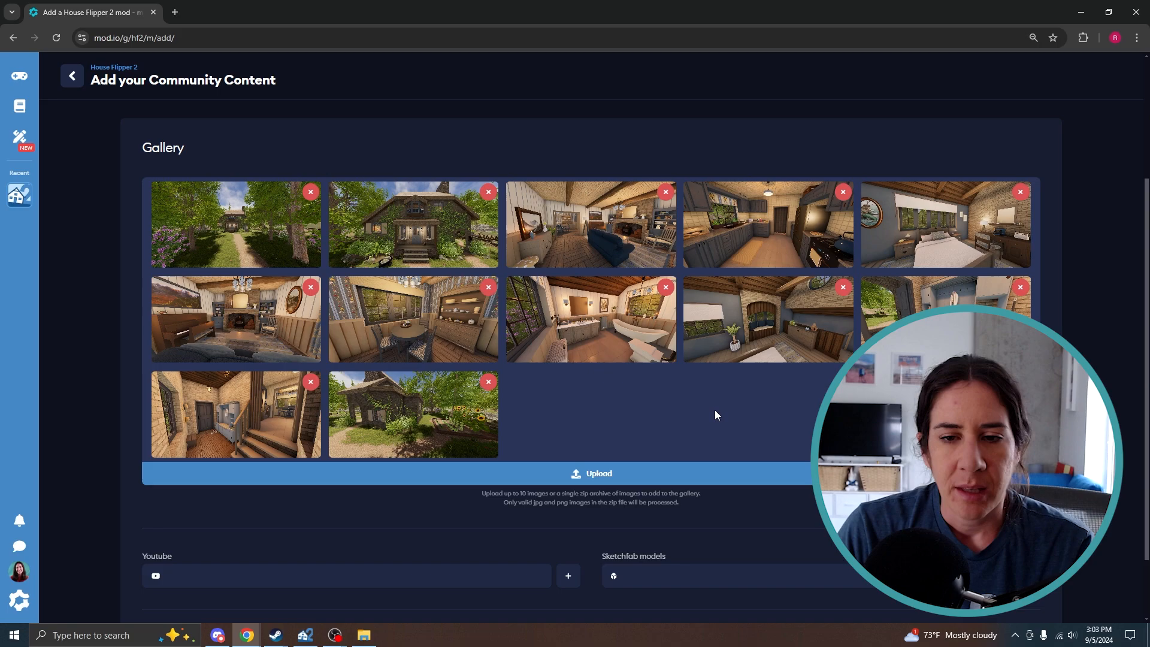
scroll("down", 3)
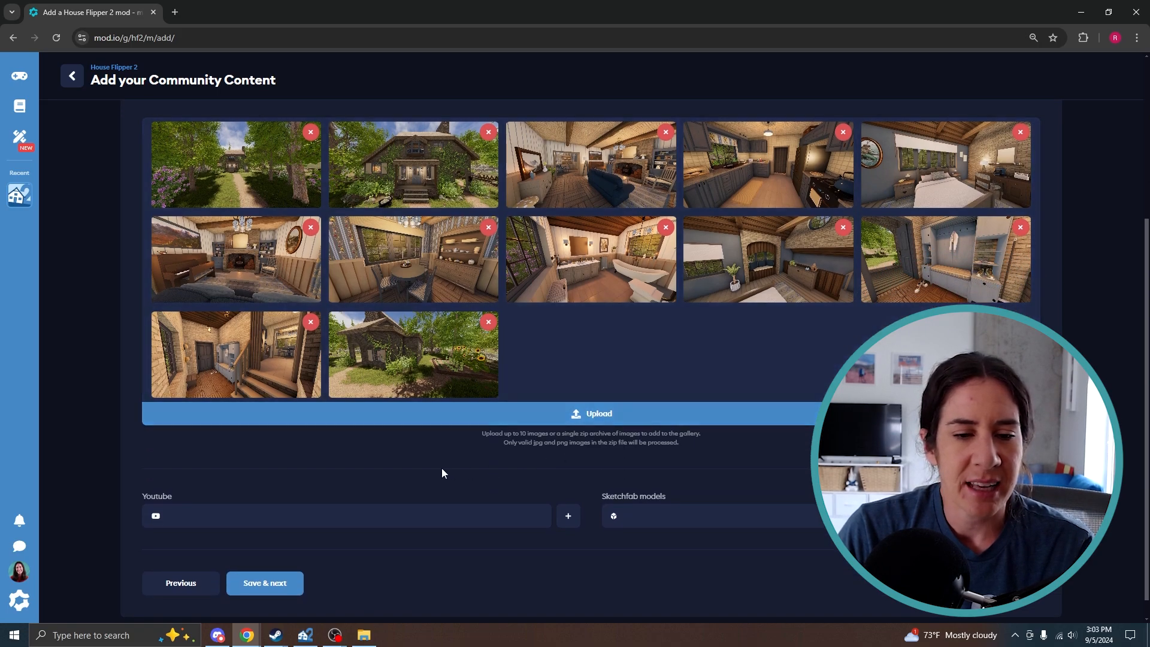
mouse_move(317, 493)
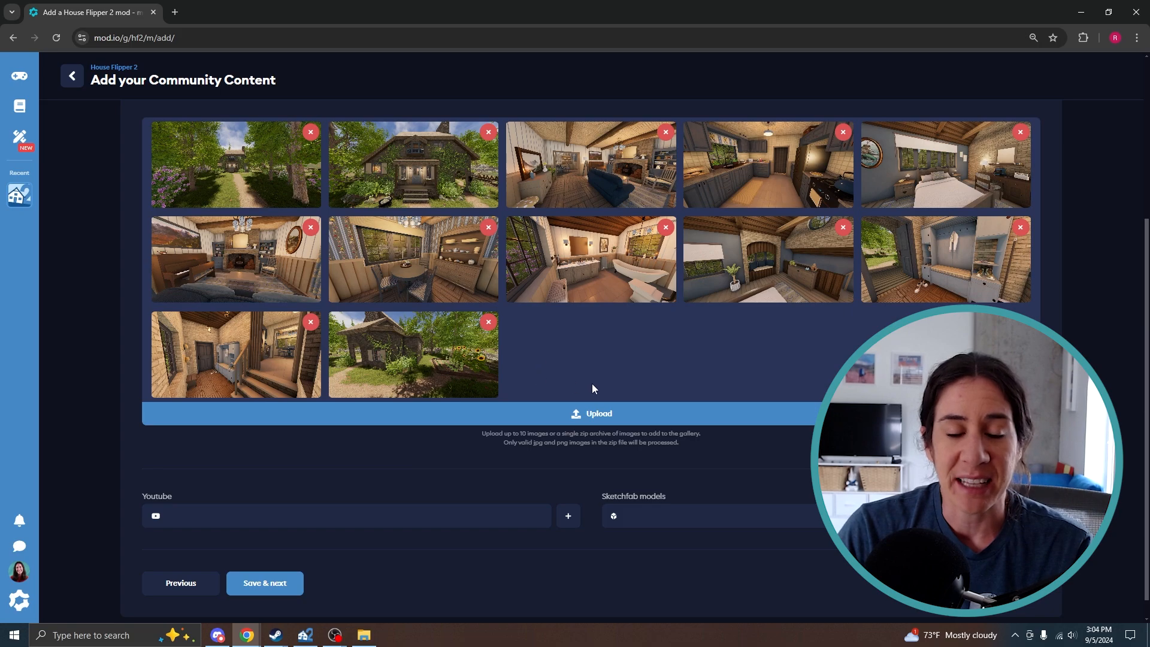
mouse_move(609, 357)
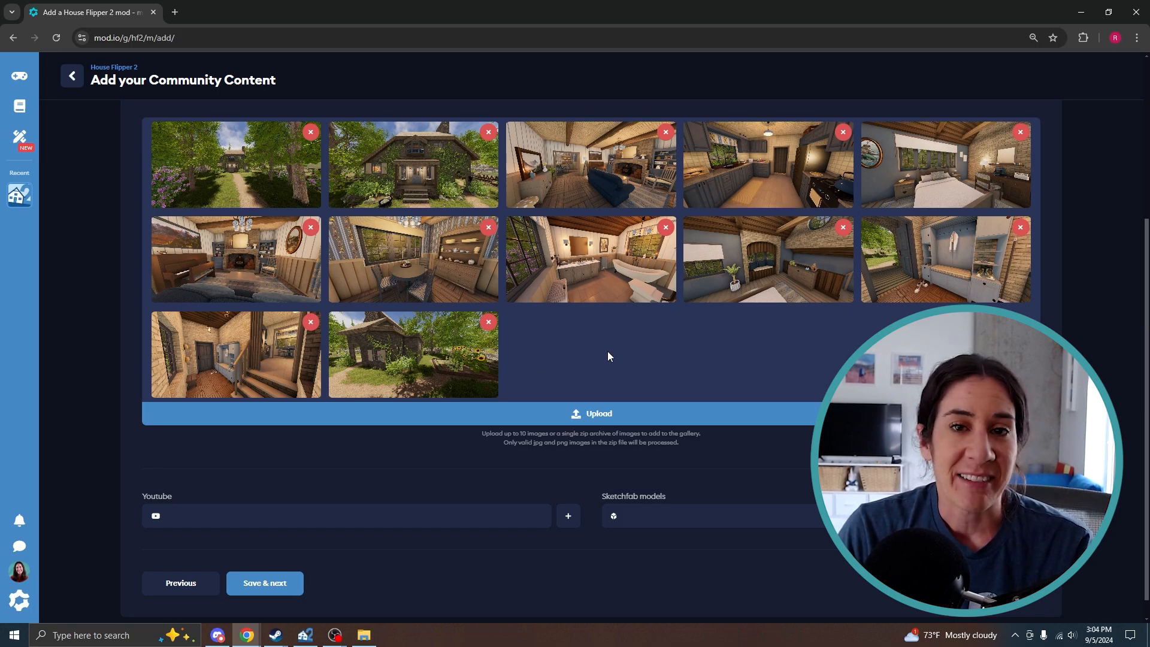
left_click(265, 582)
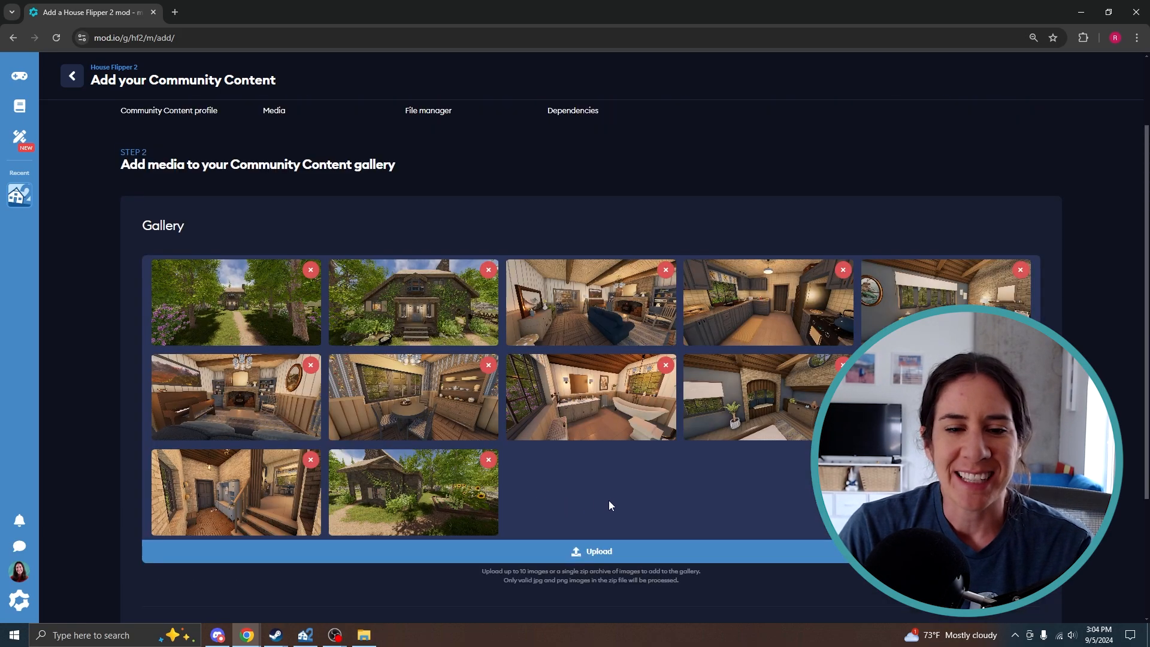
scroll("down", 3)
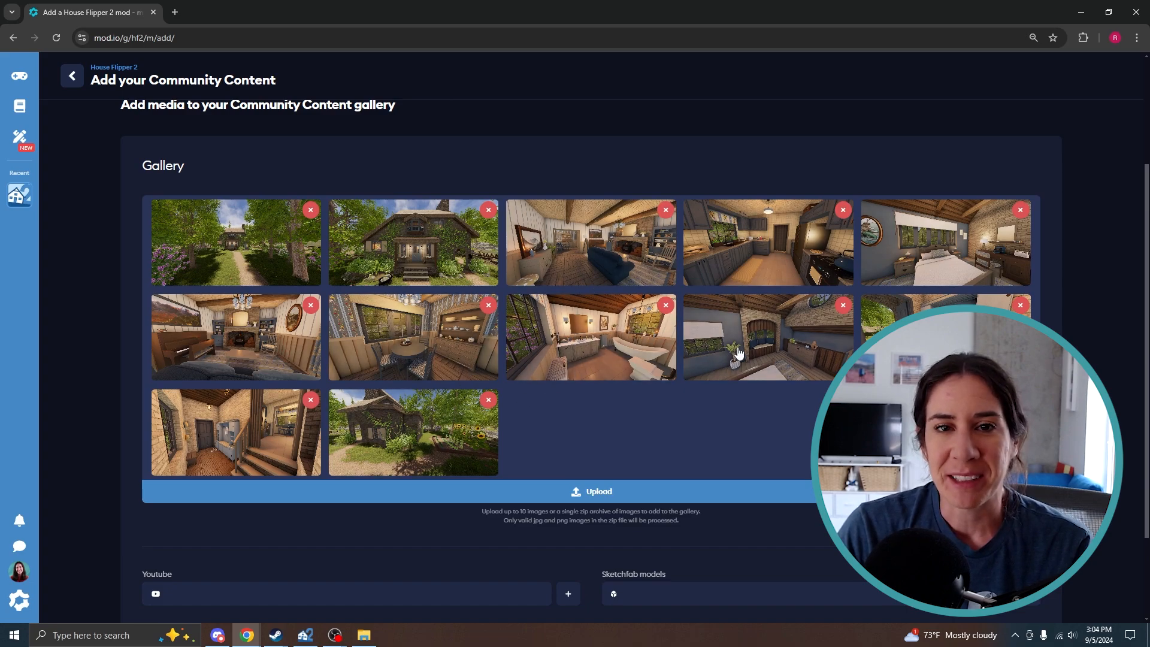
mouse_move(623, 439)
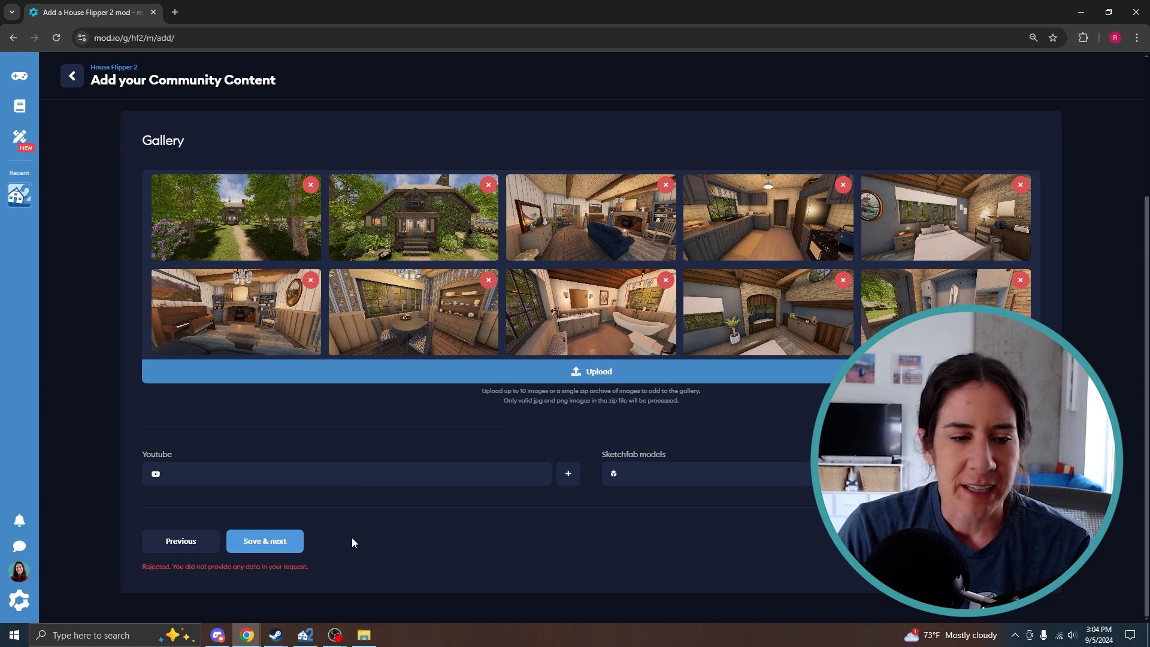
left_click(265, 541)
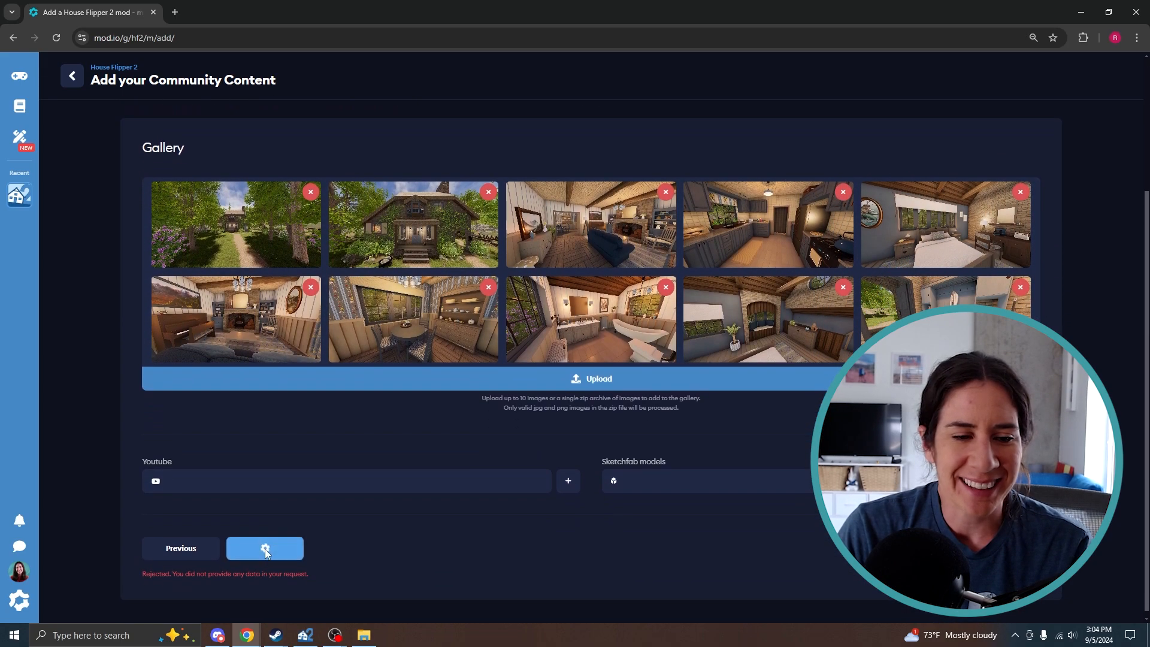
left_click(264, 549)
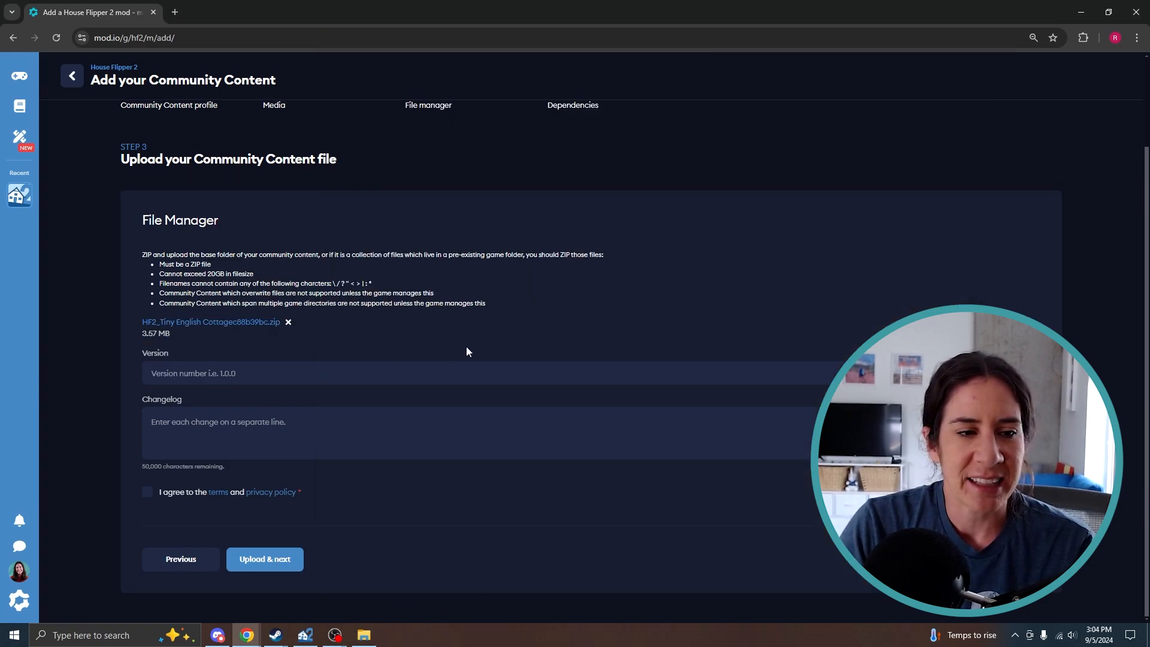
Accept the terms and upload the Tiny English Cottage zip.
left_click(146, 492)
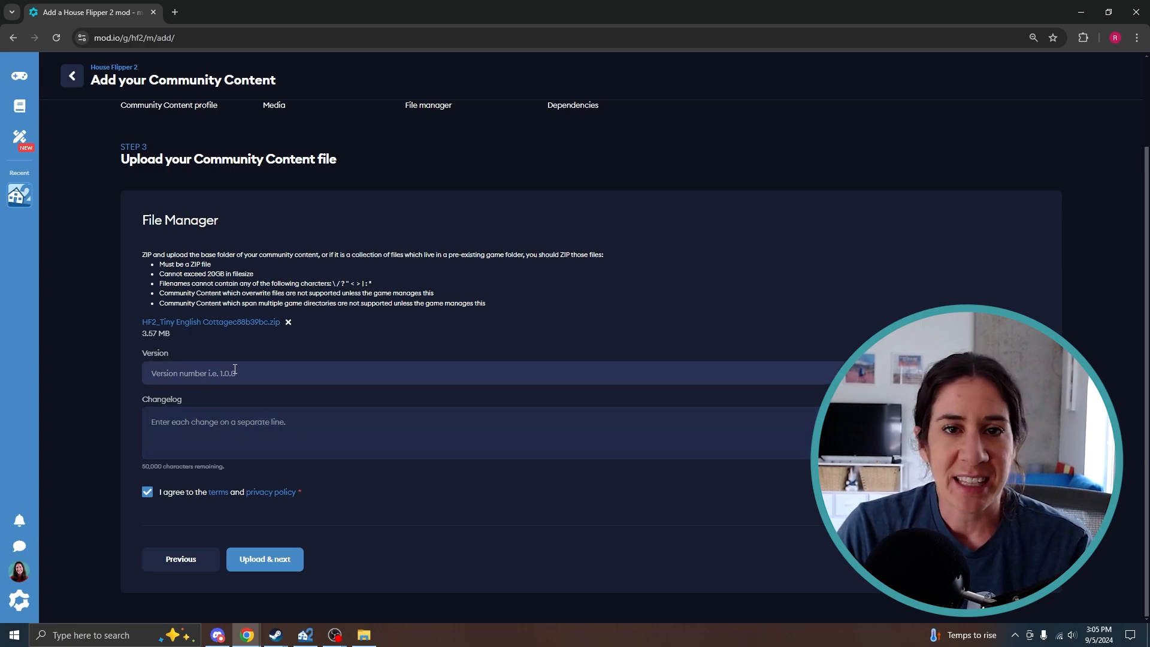
left_click(264, 560)
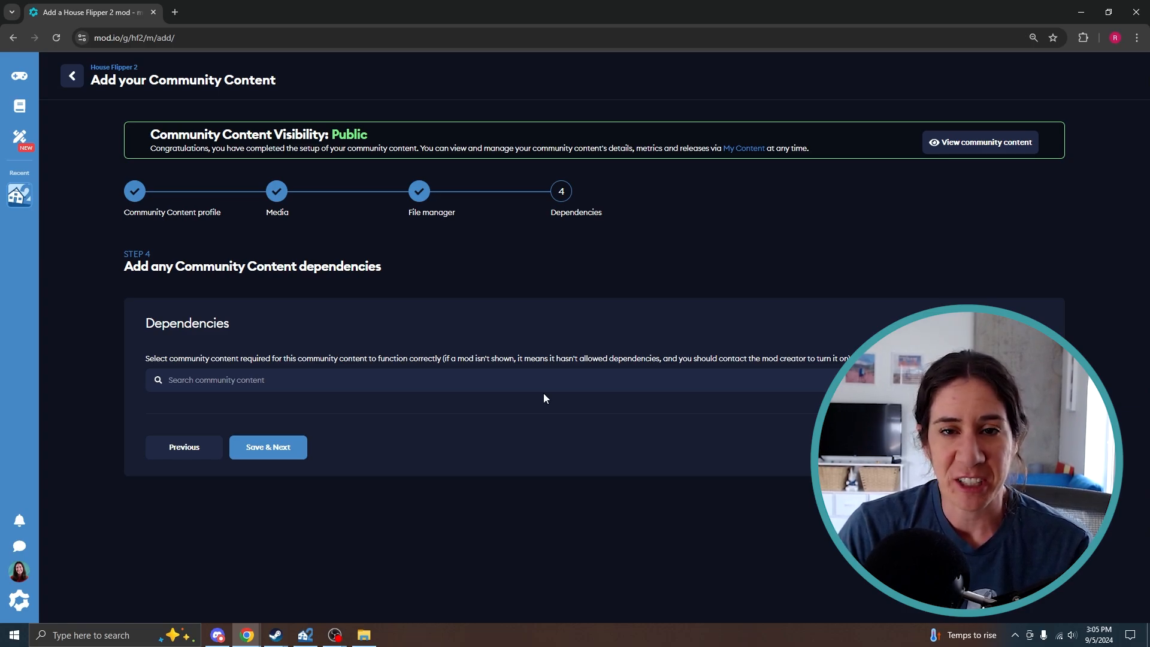
Save with no dependencies, check the cottage's Media gallery, then view the 33-mod creator profile.
left_click(268, 447)
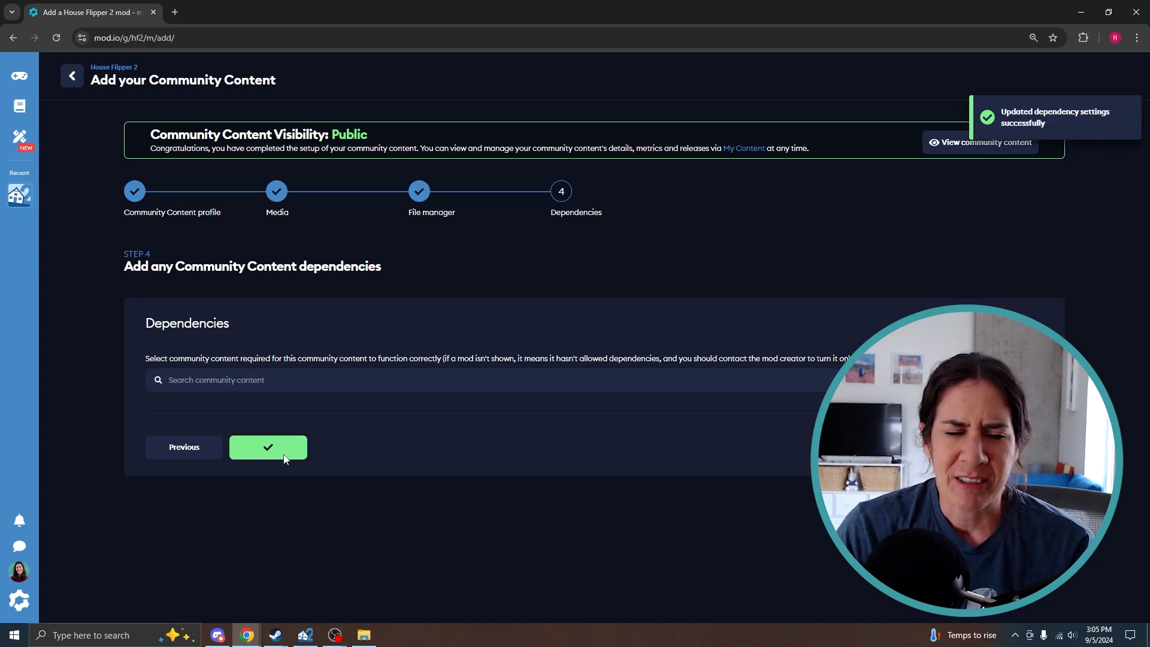
left_click(268, 447)
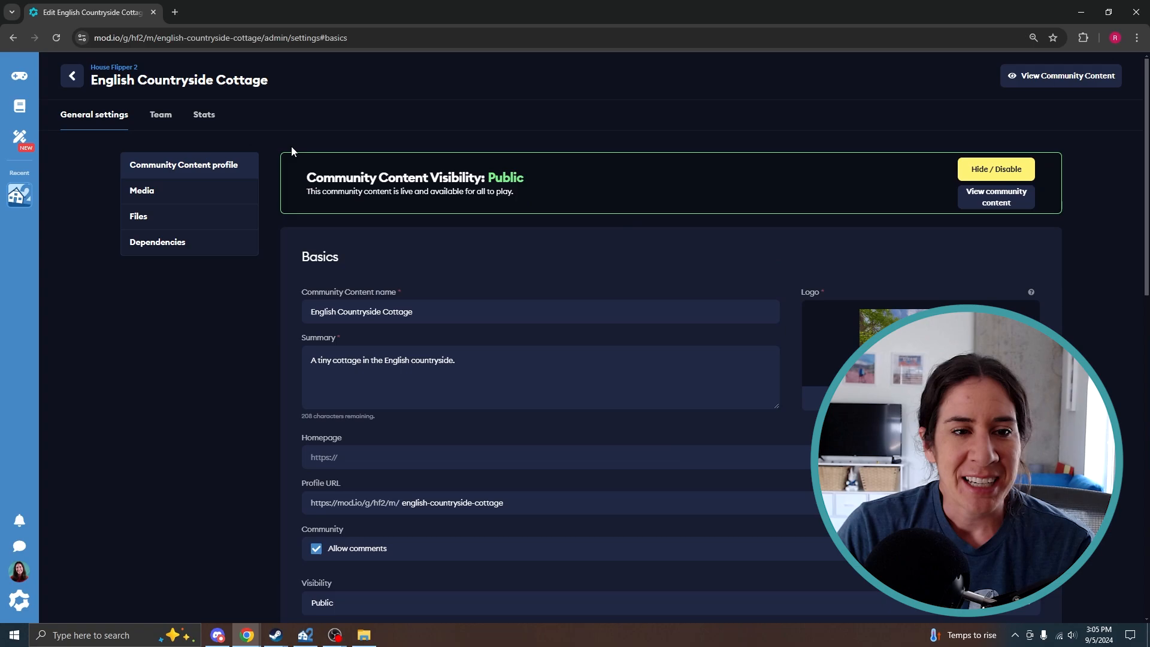
mouse_move(254, 290)
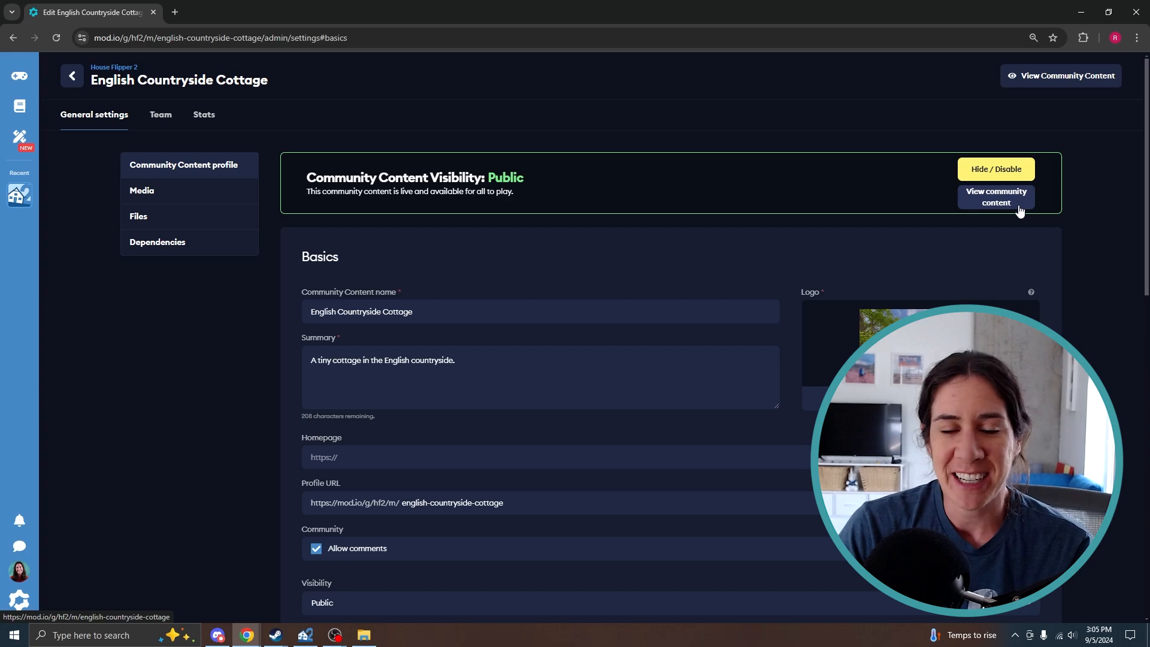
left_click(142, 191)
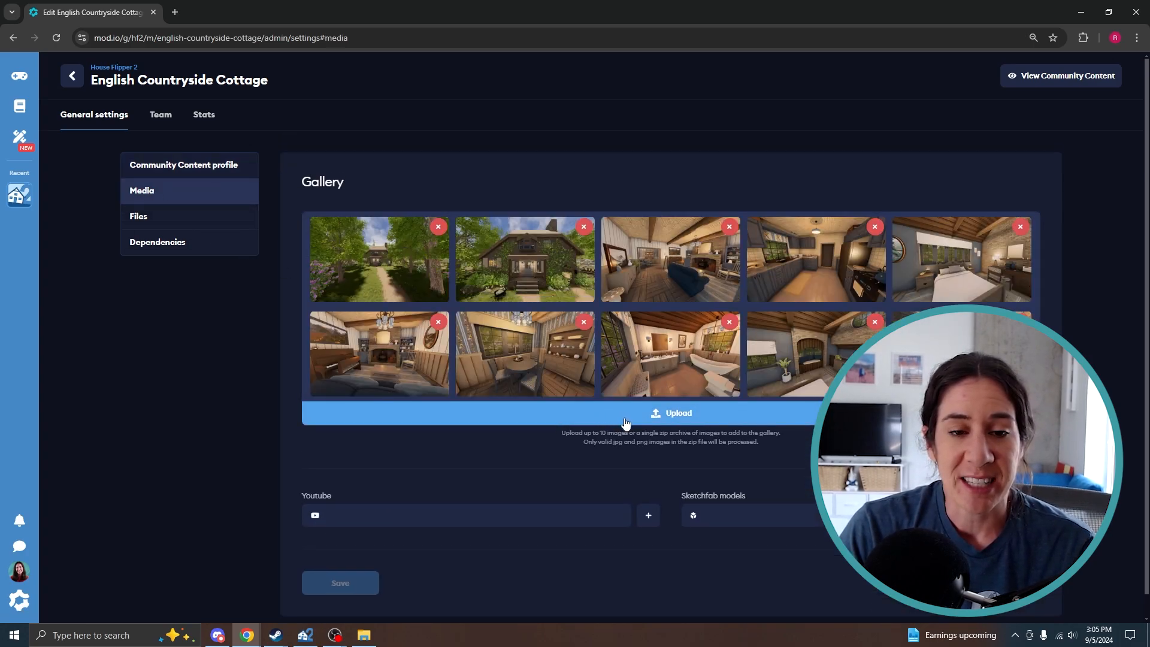
left_click(340, 582)
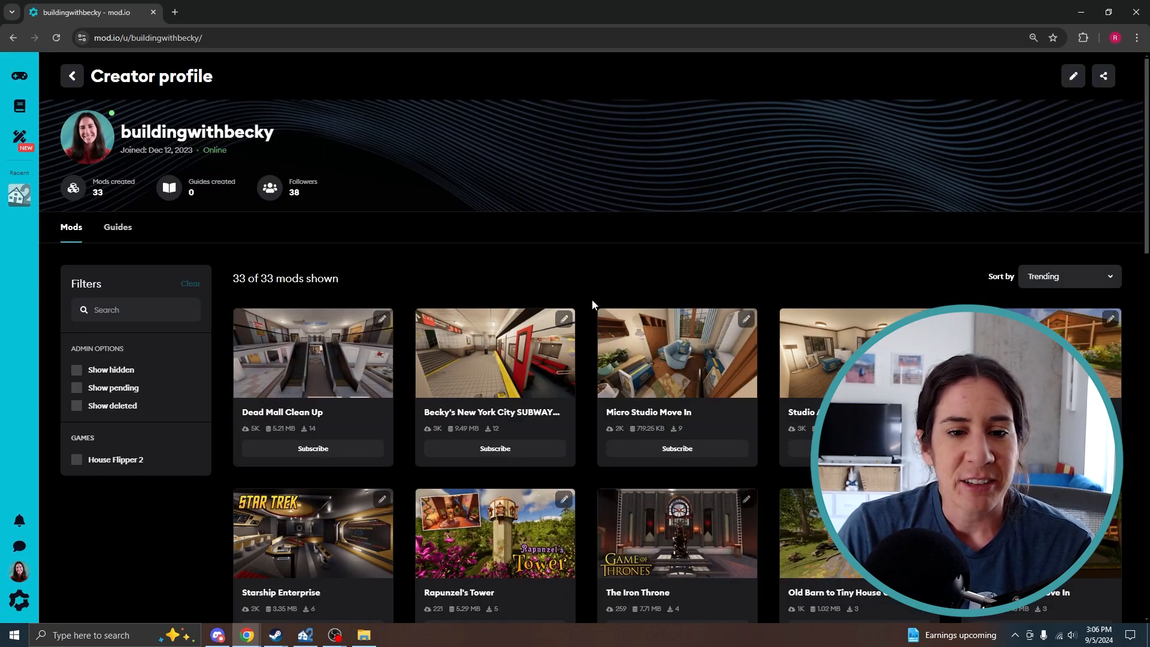
Open the English Countryside Cottage page, page through its gallery, and rate it thumbs-up.
scroll("down", 3)
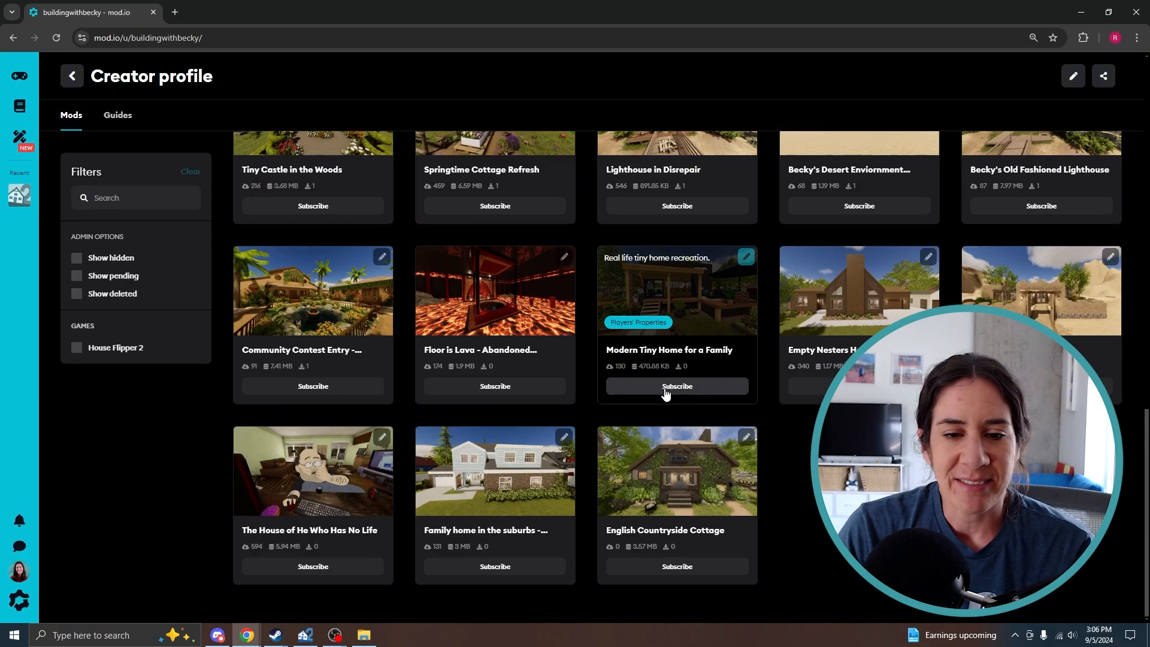
left_click(677, 471)
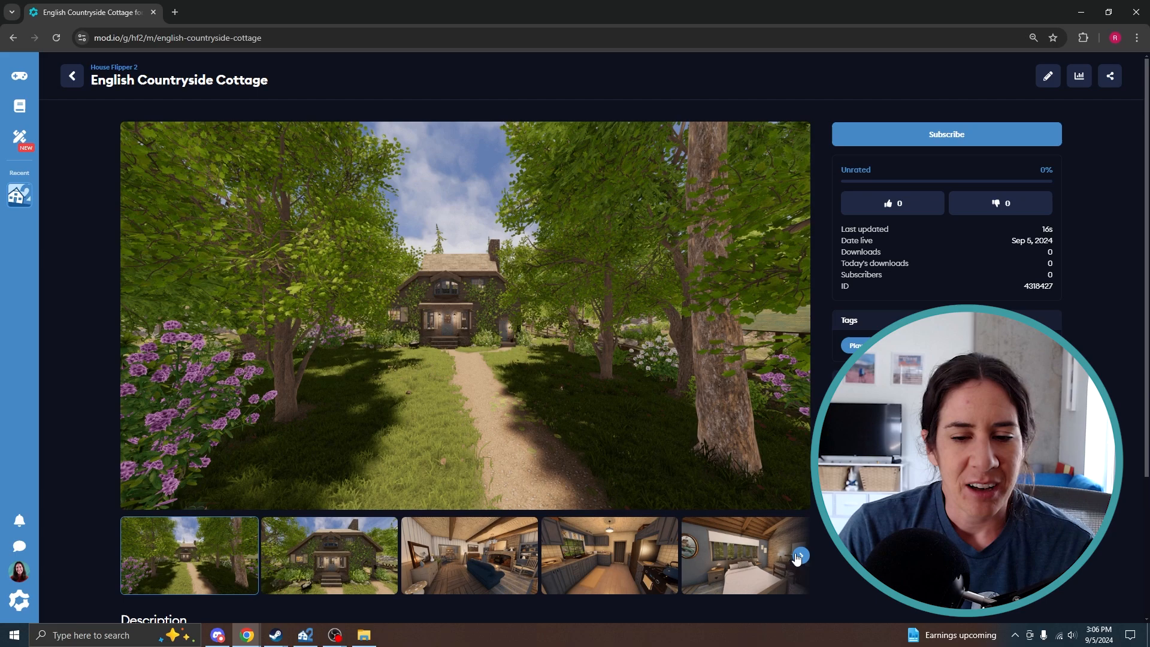
left_click(800, 555)
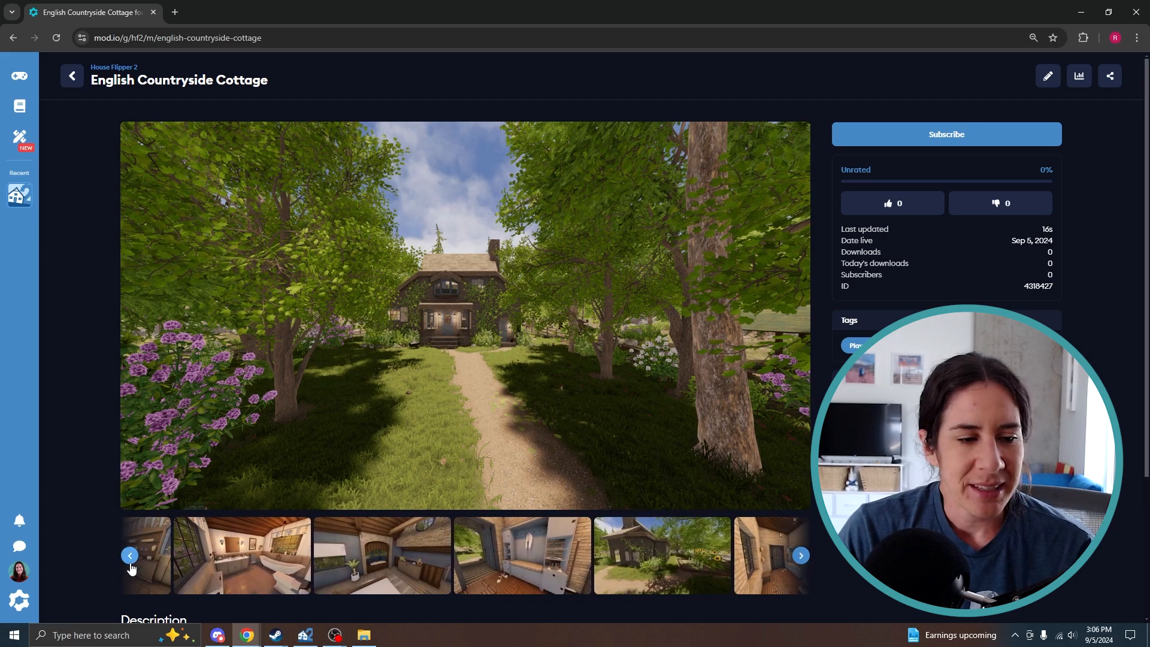
left_click(130, 555)
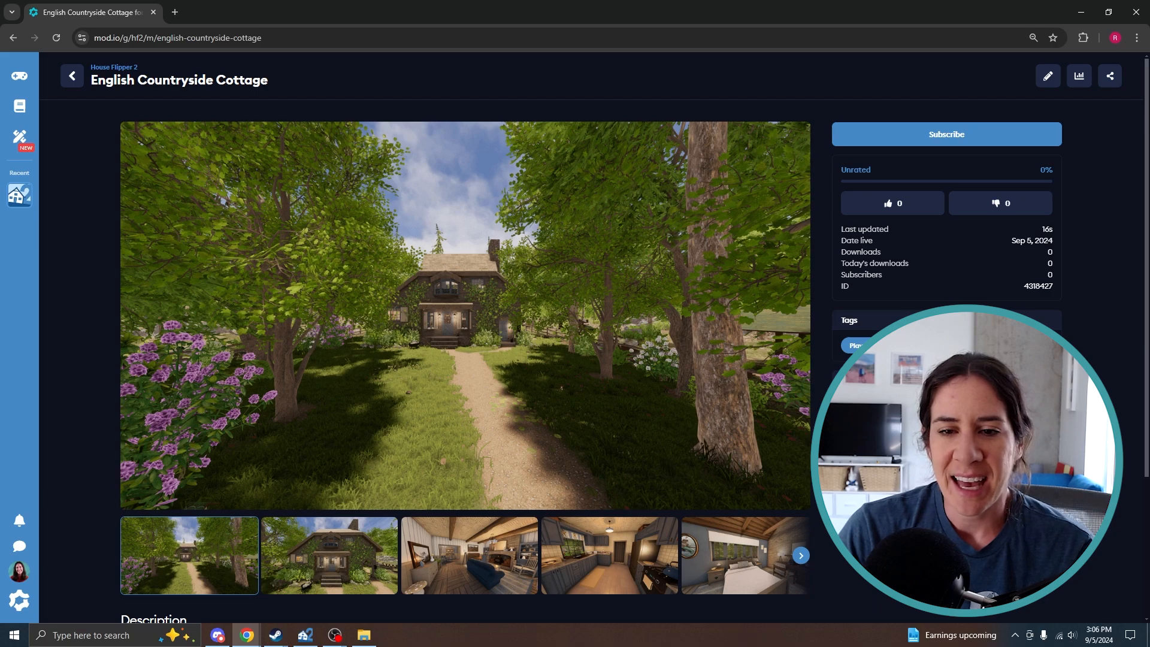
left_click(892, 203)
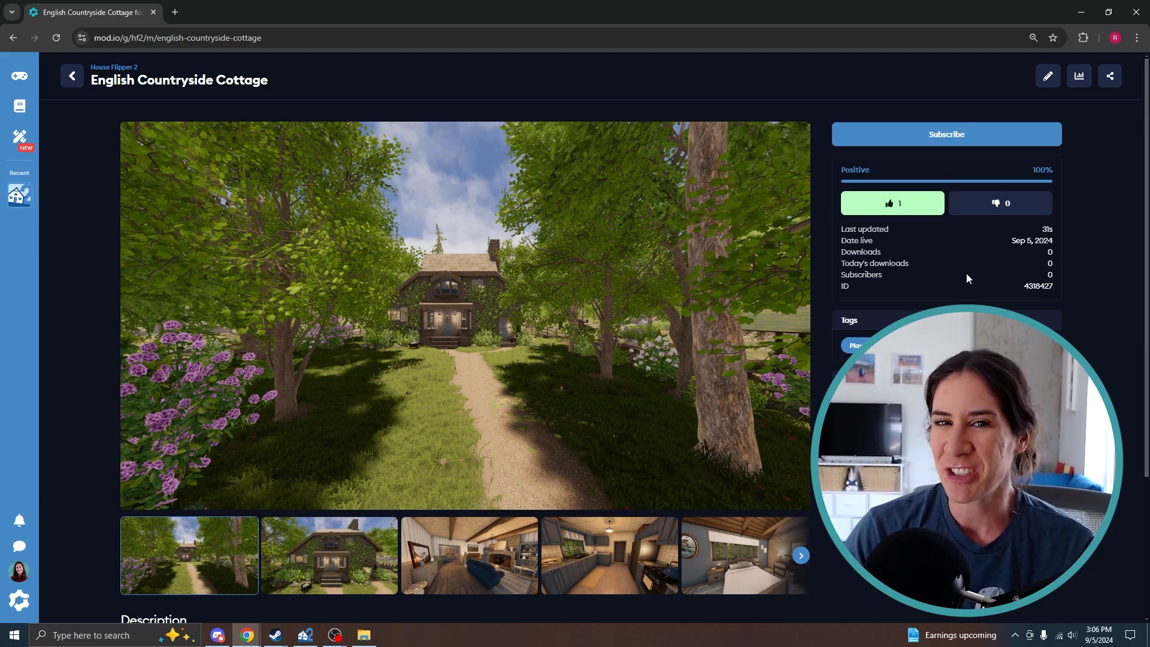
mouse_move(672, 324)
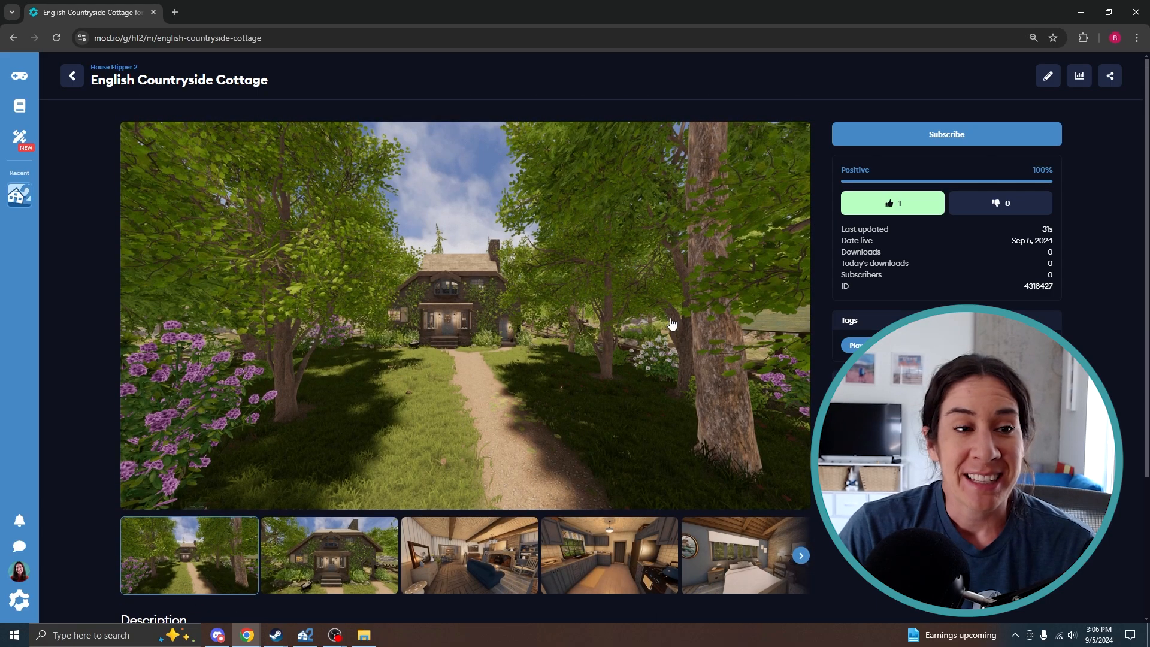
mouse_move(619, 329)
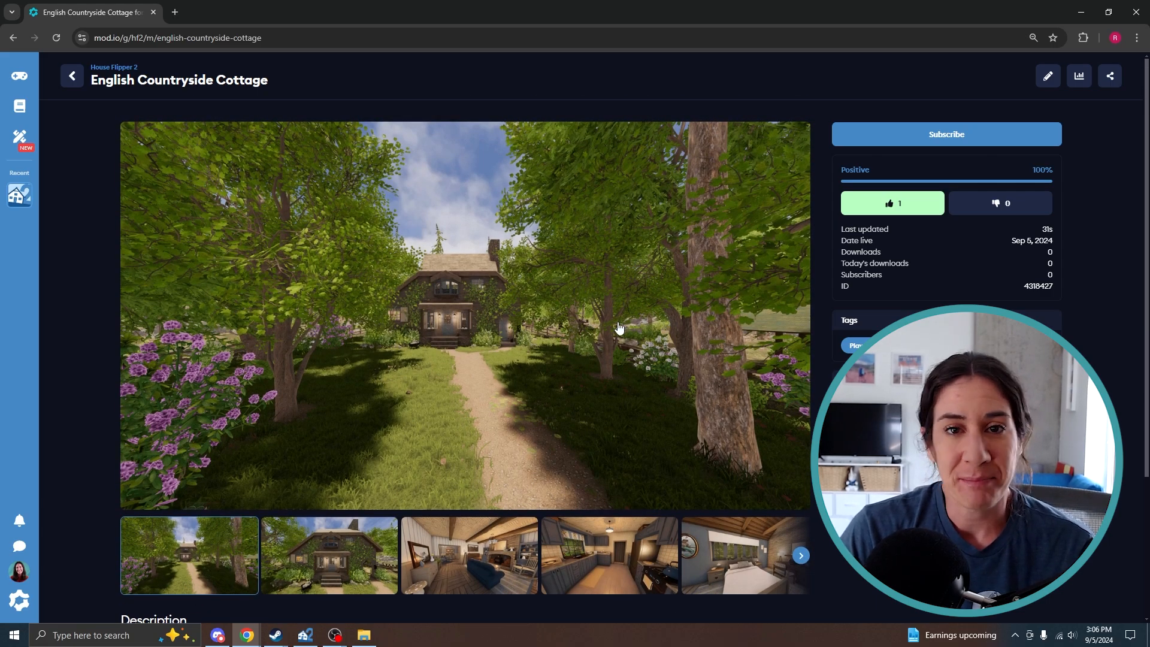